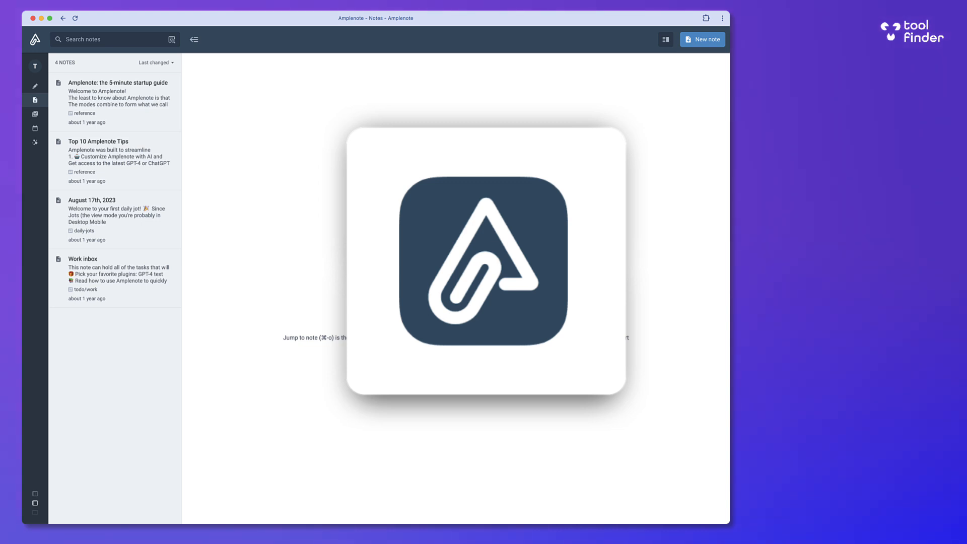
# Step: Switch to the Jots view to see the dated daily-jot entries
pyautogui.click(45, 86)
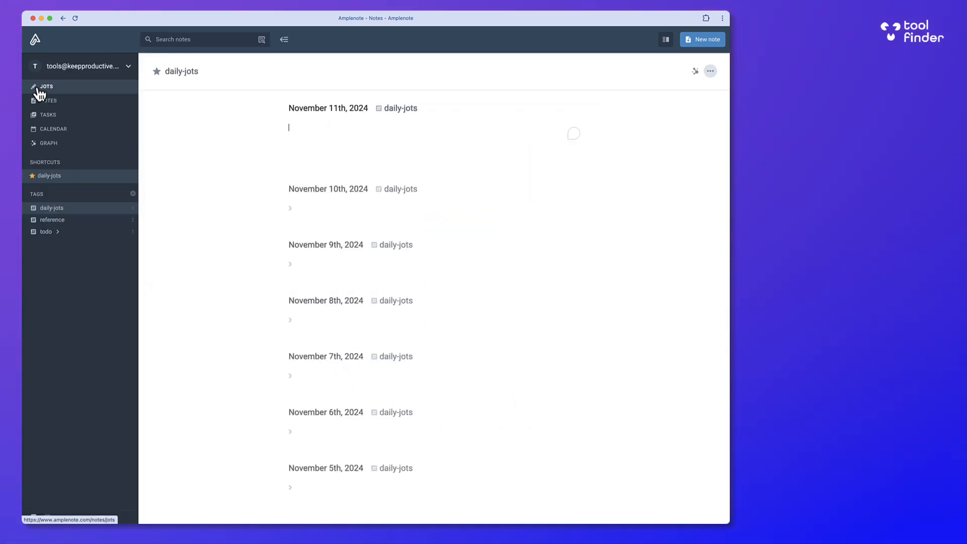
pyautogui.click(46, 87)
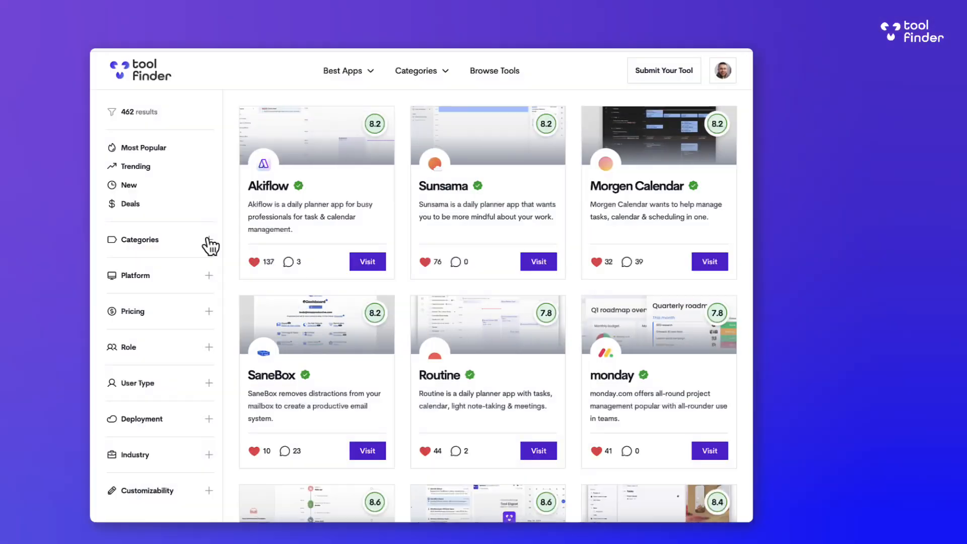
pyautogui.click(134, 275)
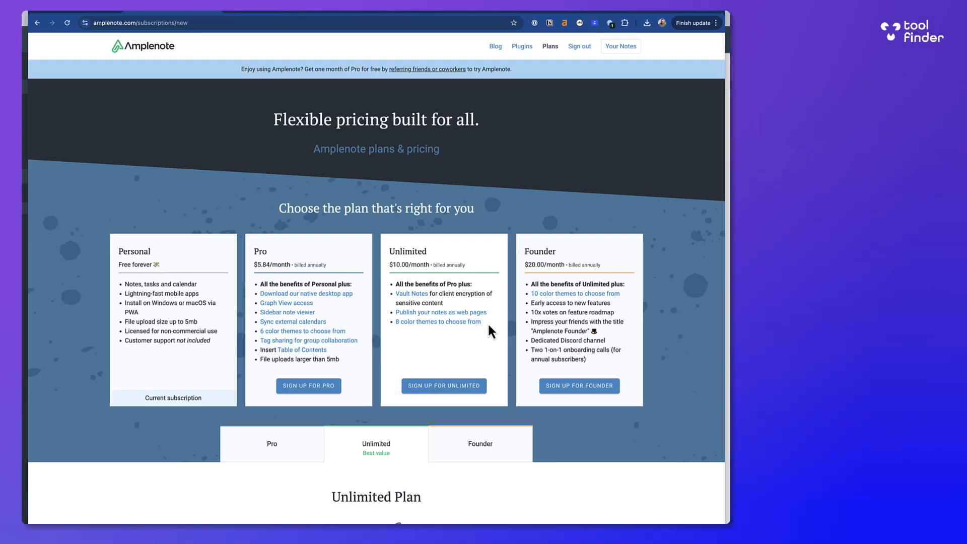
pyautogui.scroll(-3)
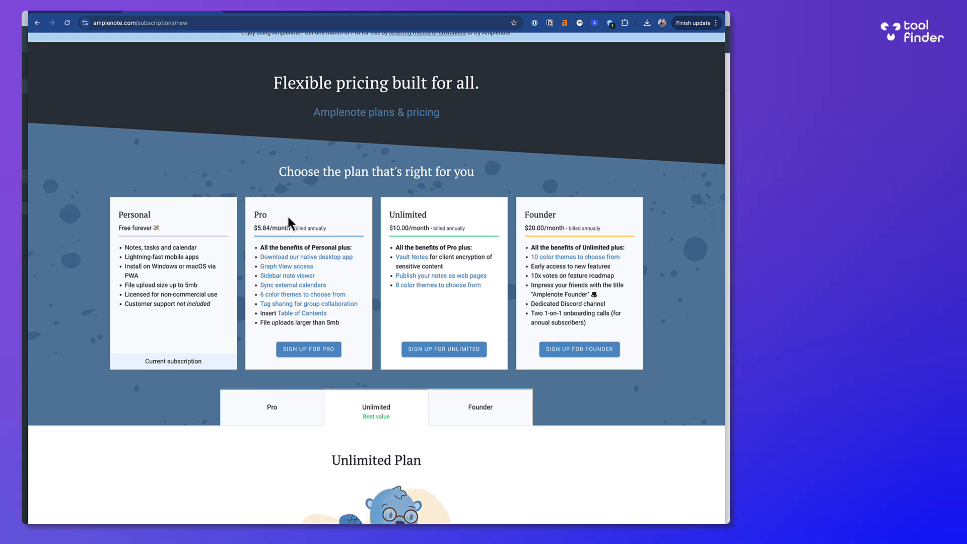
pyautogui.scroll(-3)
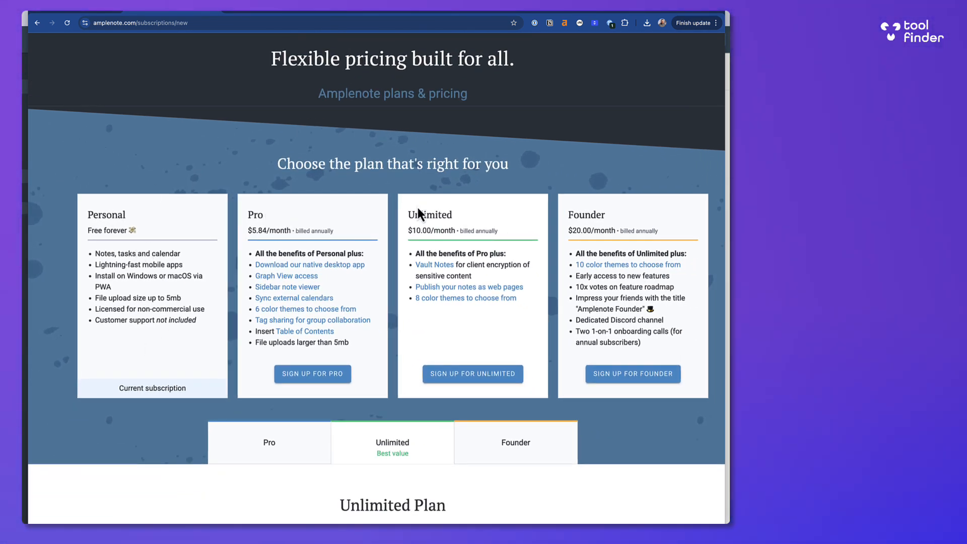
pyautogui.moveTo(505, 209)
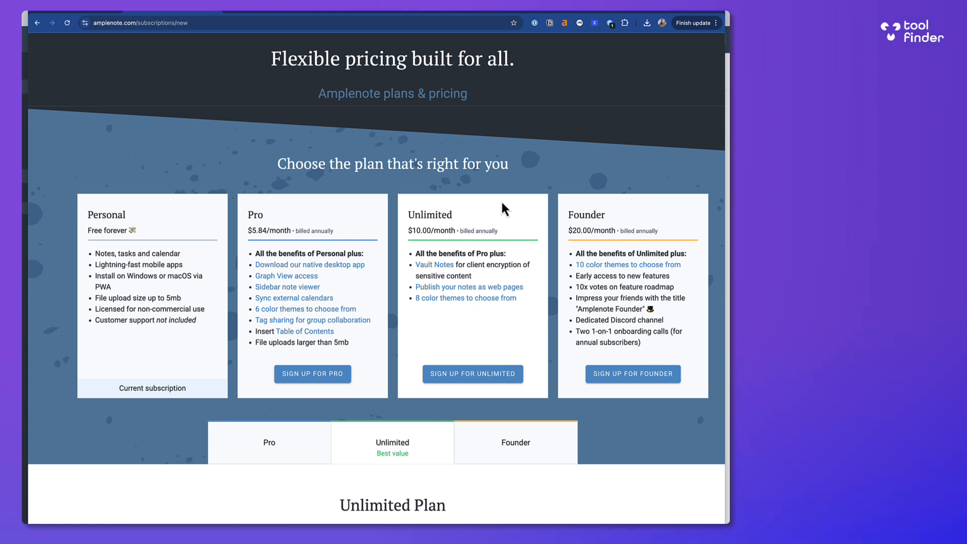
pyautogui.moveTo(291, 221)
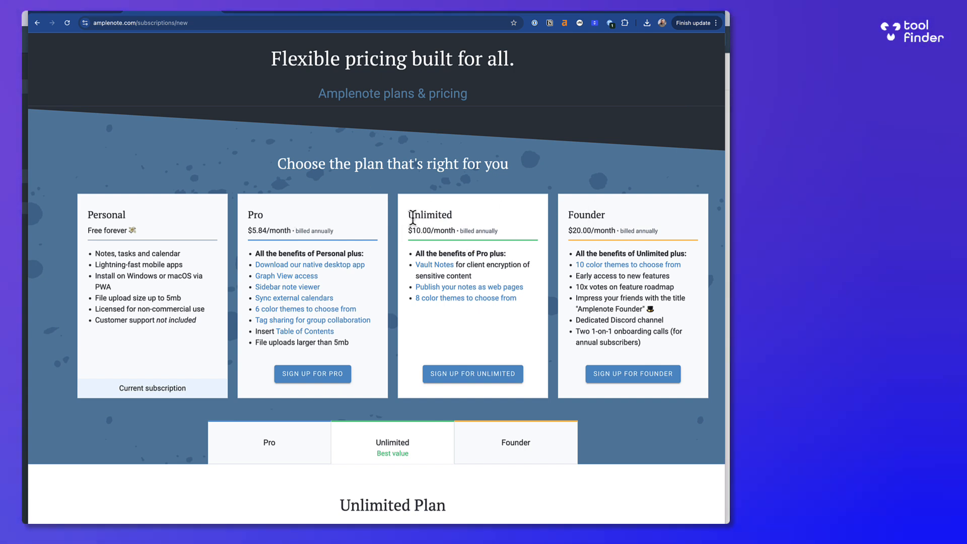
pyautogui.moveTo(586, 168)
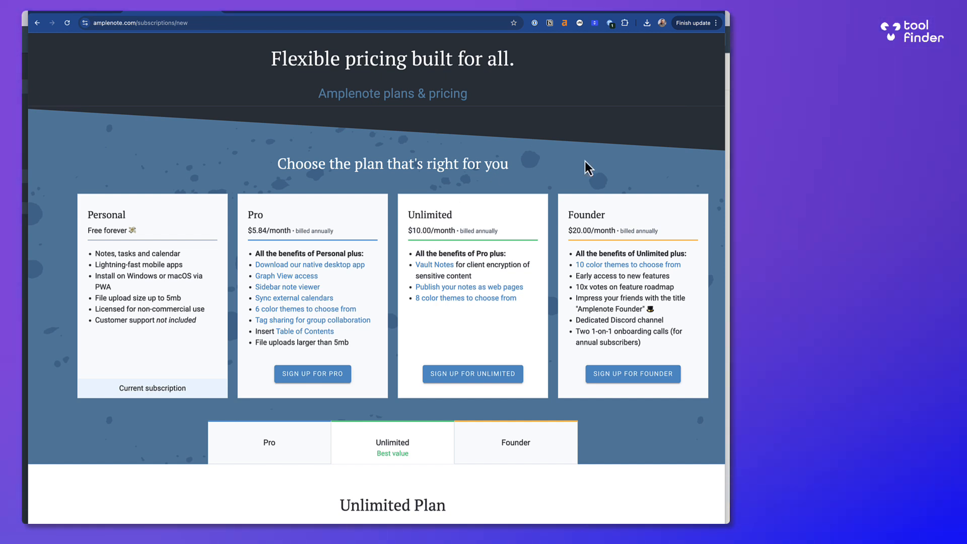
pyautogui.moveTo(598, 214)
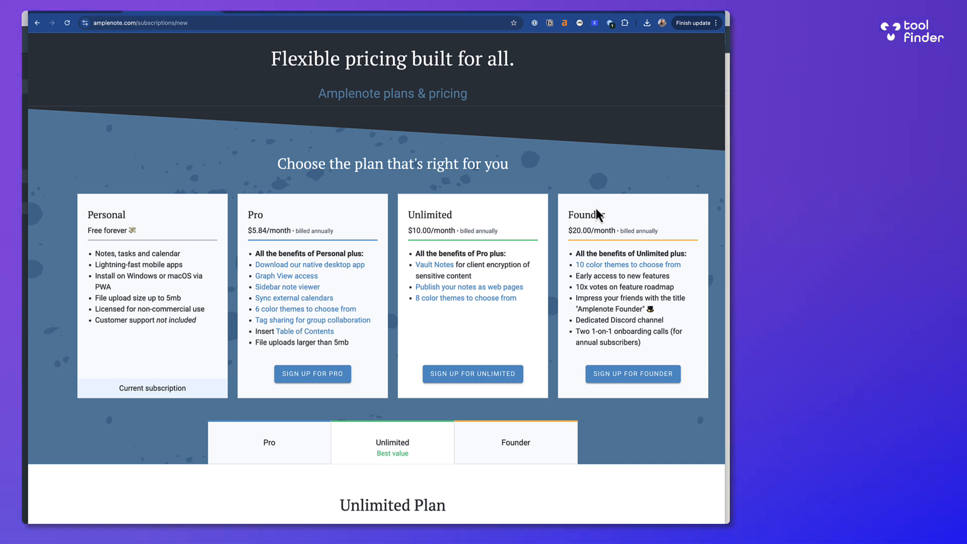
pyautogui.moveTo(626, 258)
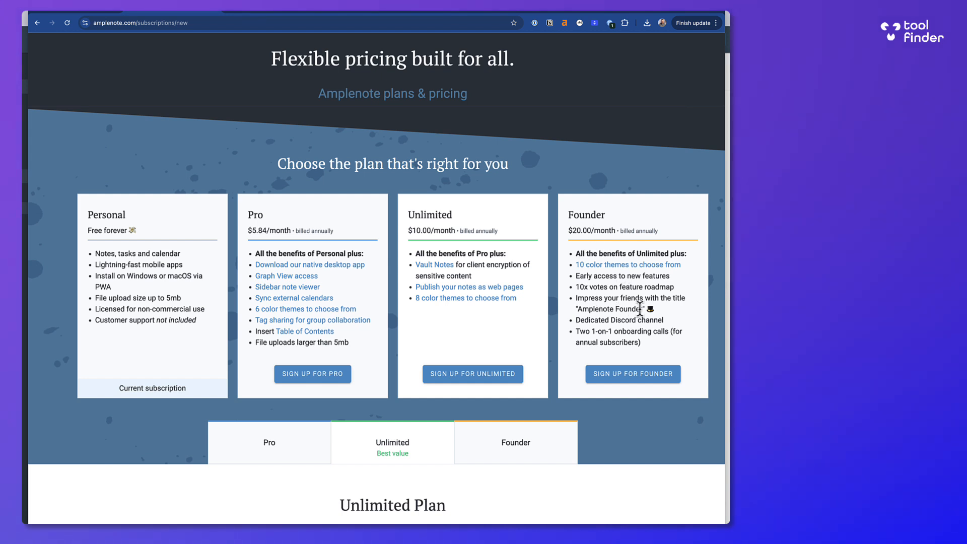
pyautogui.moveTo(596, 329)
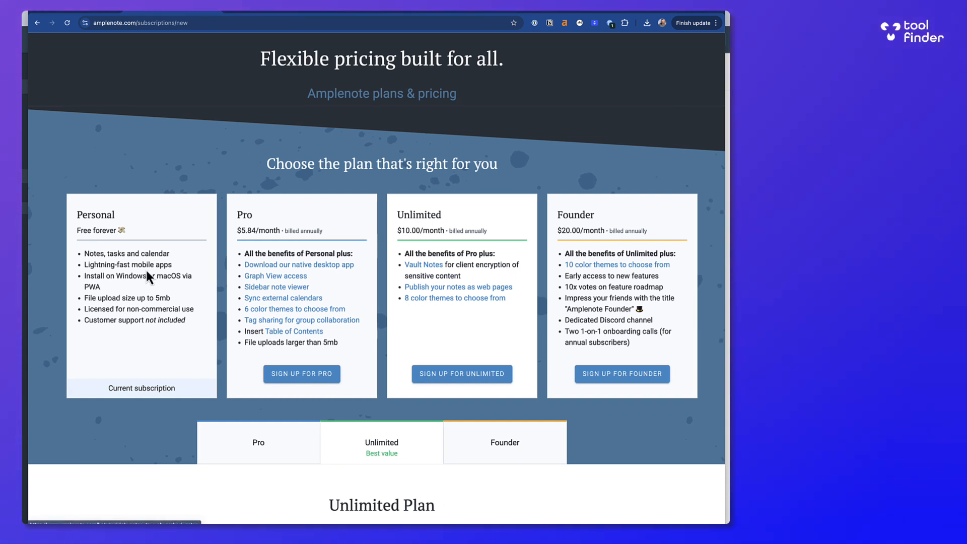
pyautogui.moveTo(242, 264)
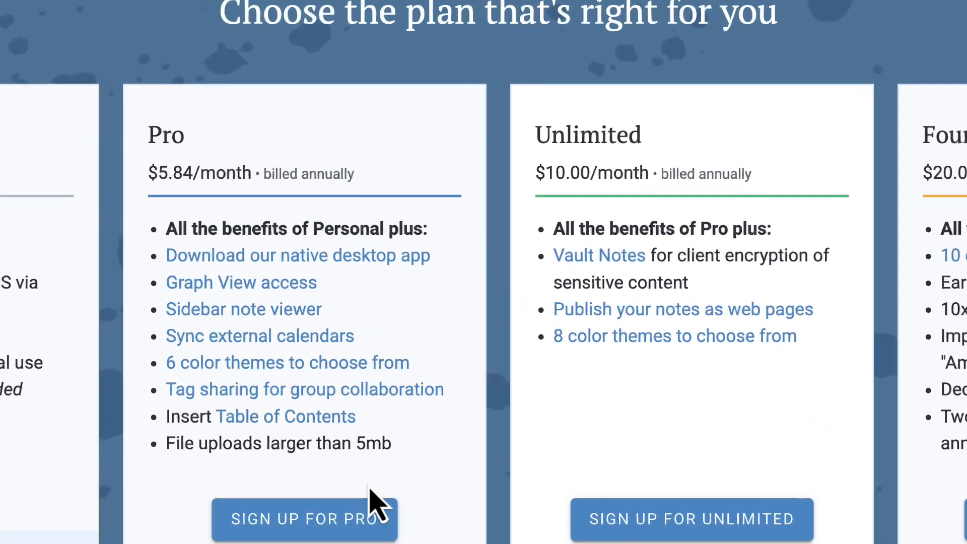
pyautogui.scroll(-3)
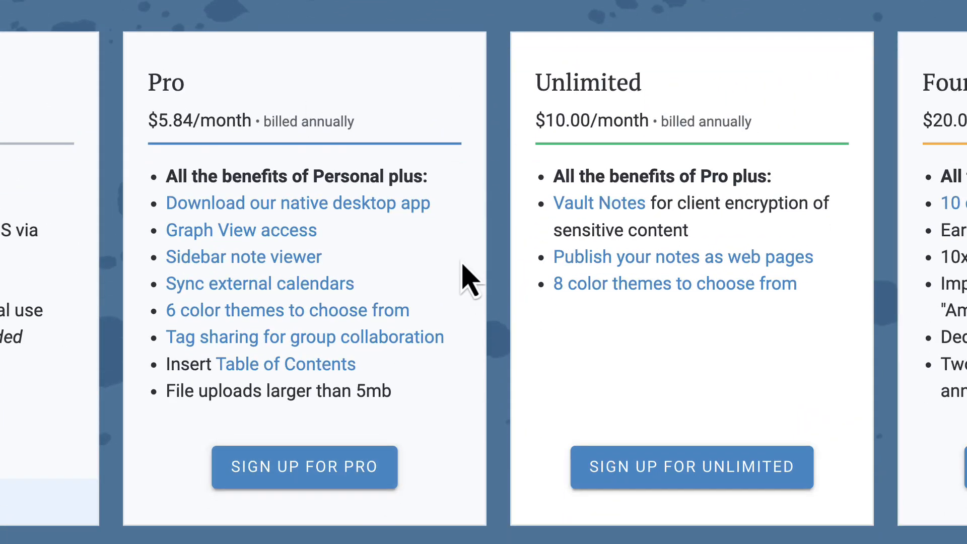
pyautogui.moveTo(471, 268)
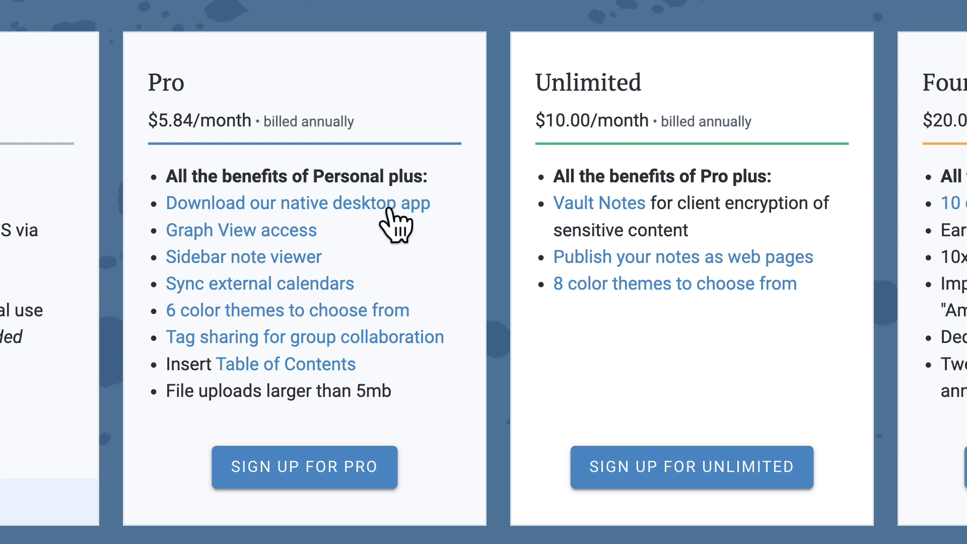
pyautogui.moveTo(237, 233)
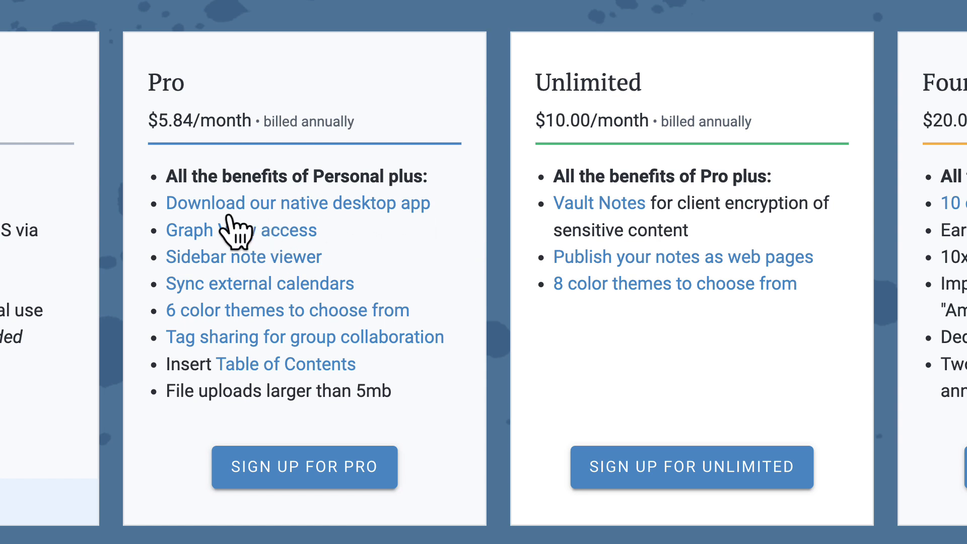
pyautogui.moveTo(294, 262)
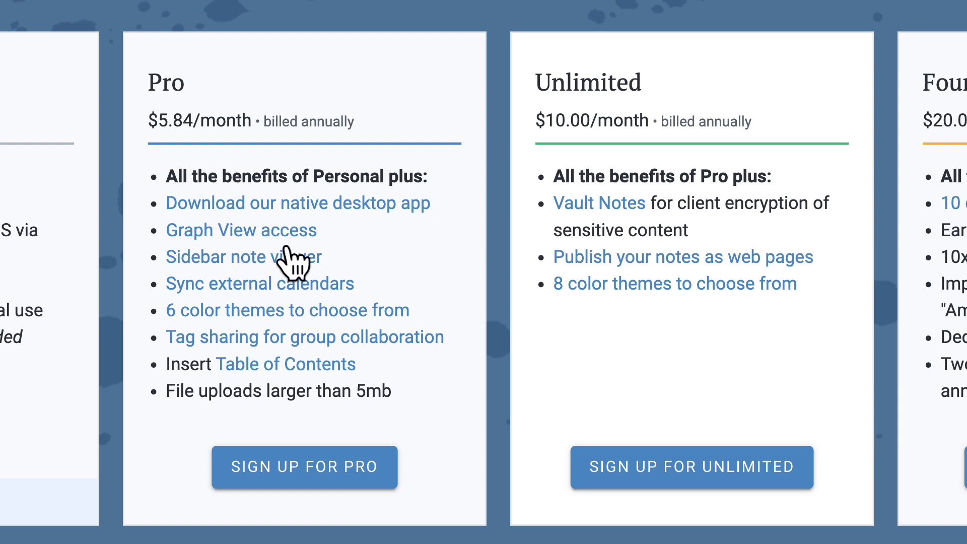
pyautogui.moveTo(290, 284)
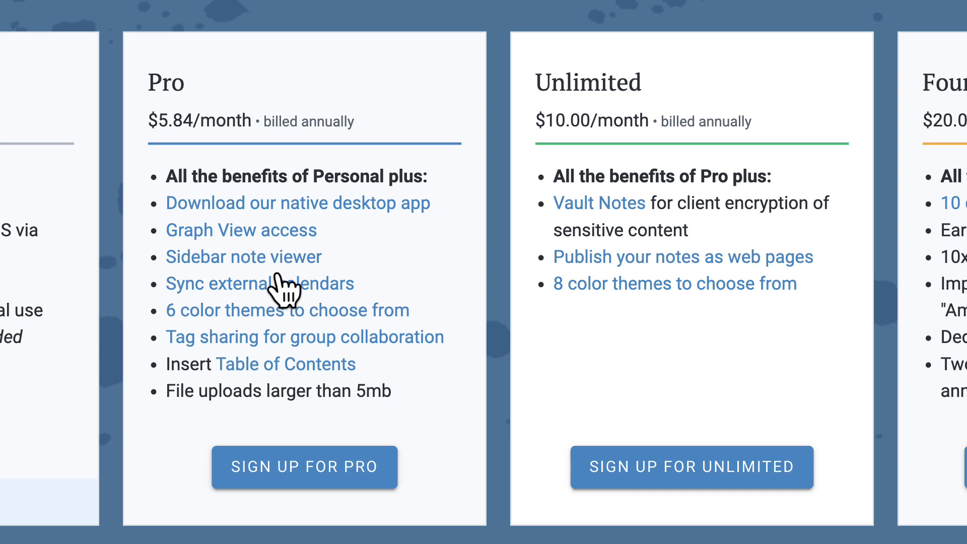
pyautogui.moveTo(305, 377)
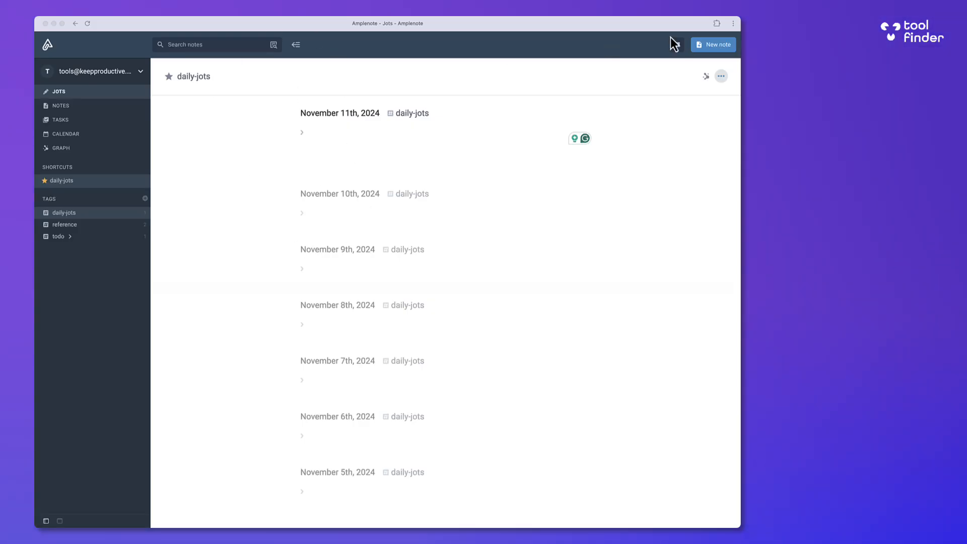
# Step: Type a 'Tests' bullet in the November 11th jot and begin an @ mention
pyautogui.click(733, 24)
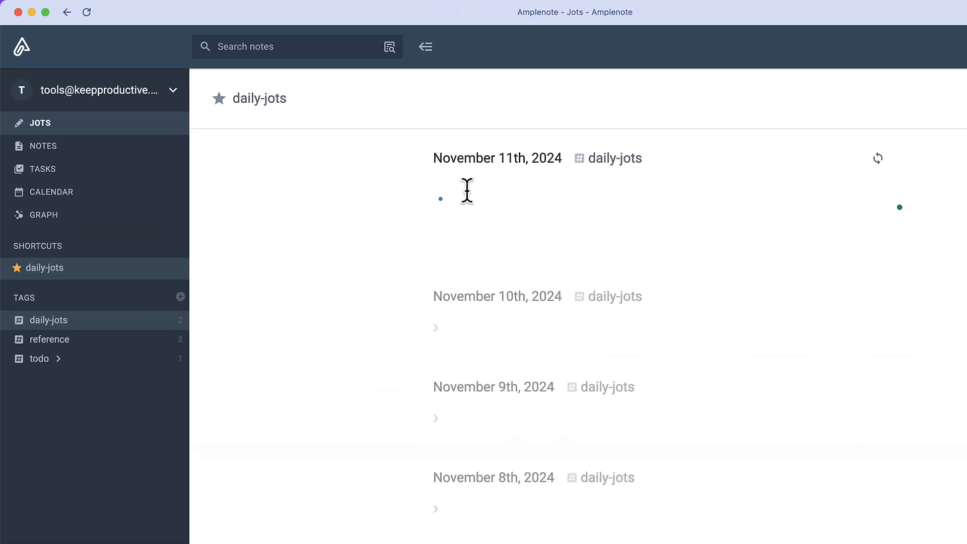
pyautogui.write('Tests')
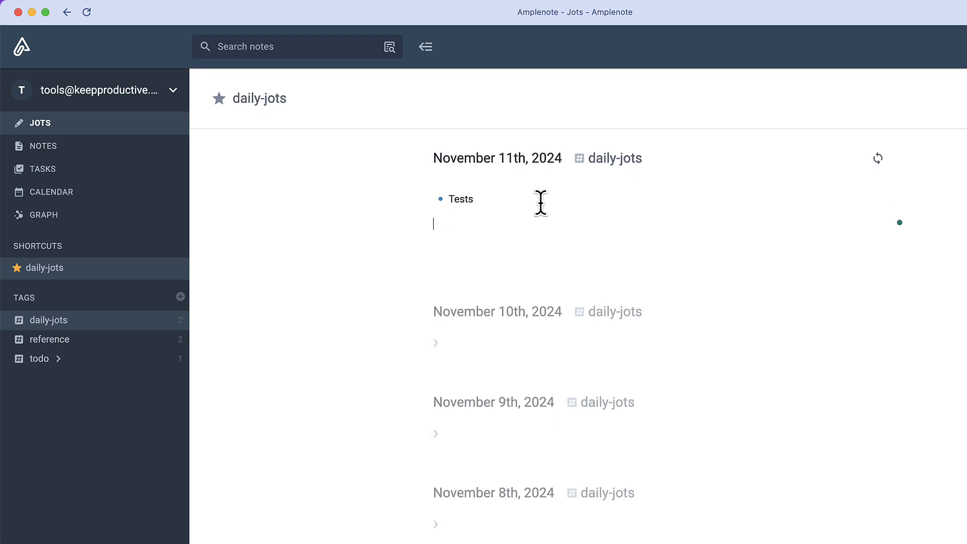
pyautogui.write('@')
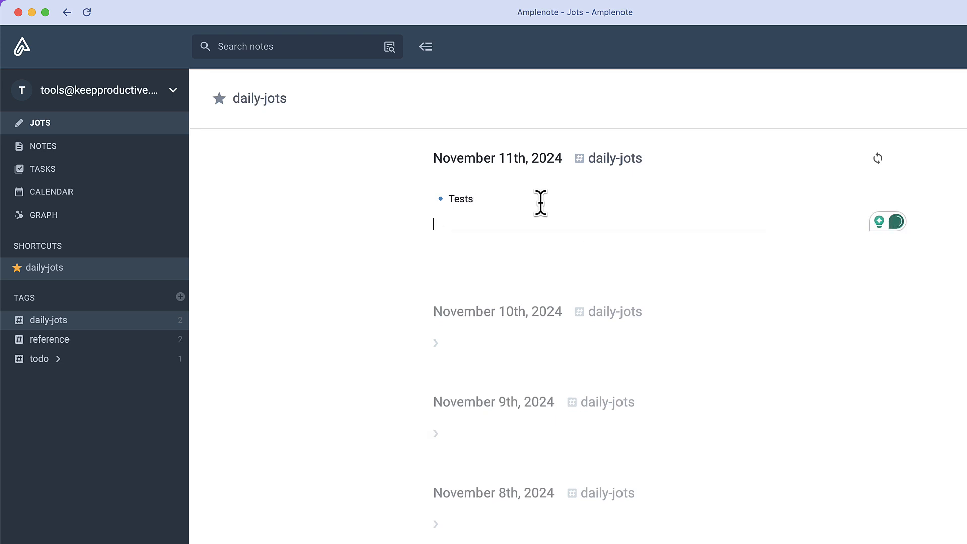
pyautogui.moveTo(458, 162)
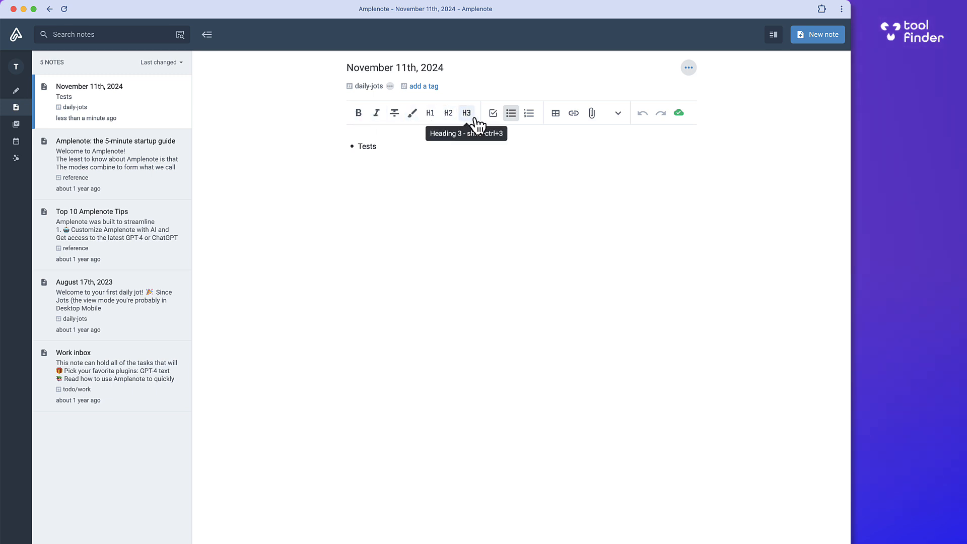
pyautogui.moveTo(682, 123)
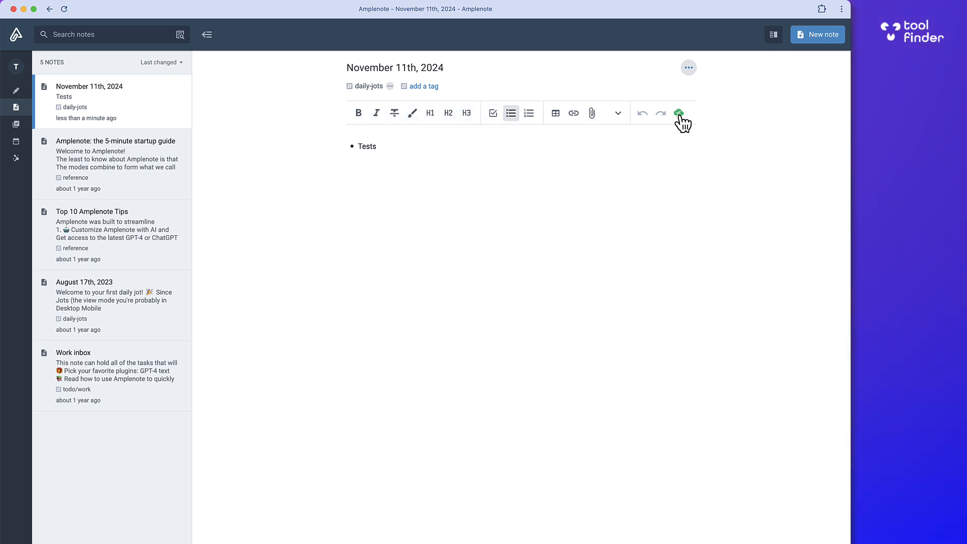
pyautogui.moveTo(688, 67)
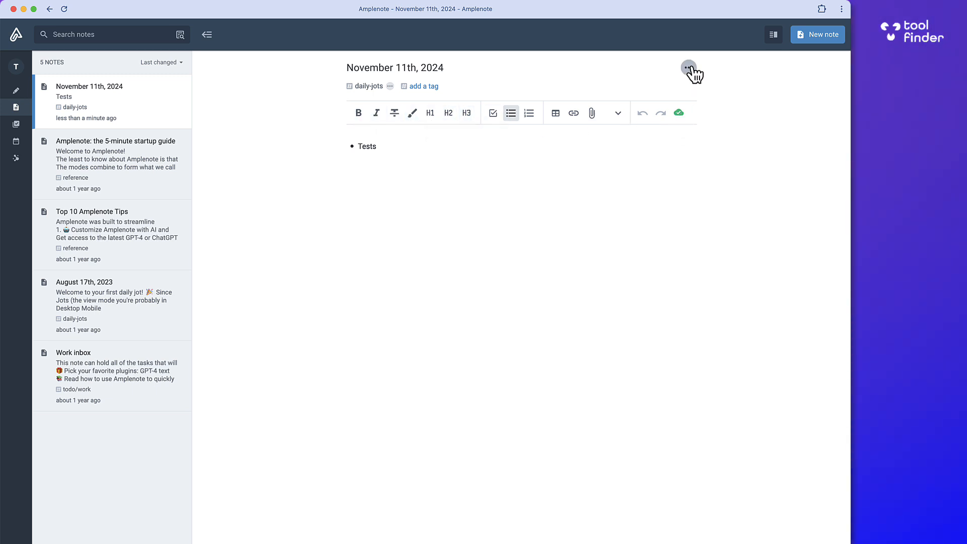
# Step: Open the note's ••• menu and its More options submenu with download, duplicate and archive
pyautogui.click(687, 67)
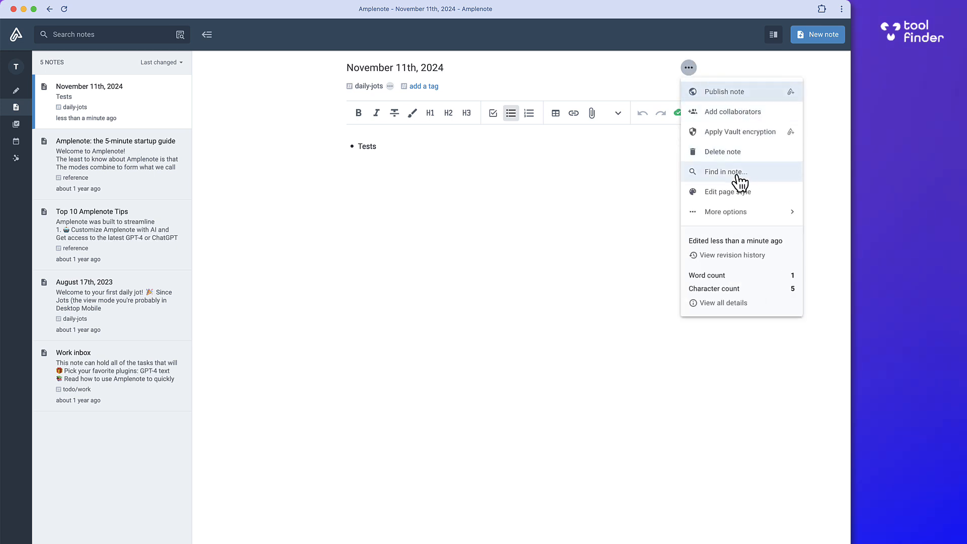
pyautogui.moveTo(732, 135)
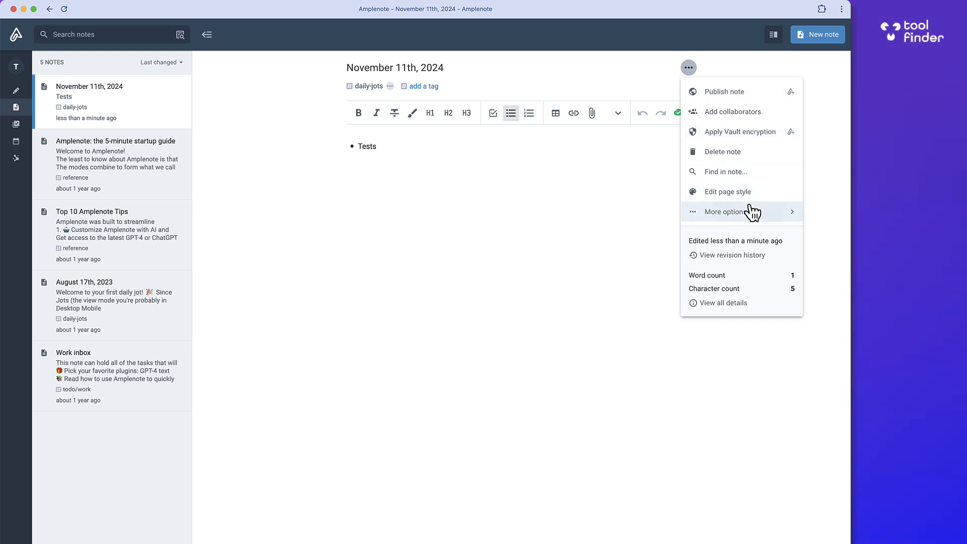
pyautogui.click(723, 212)
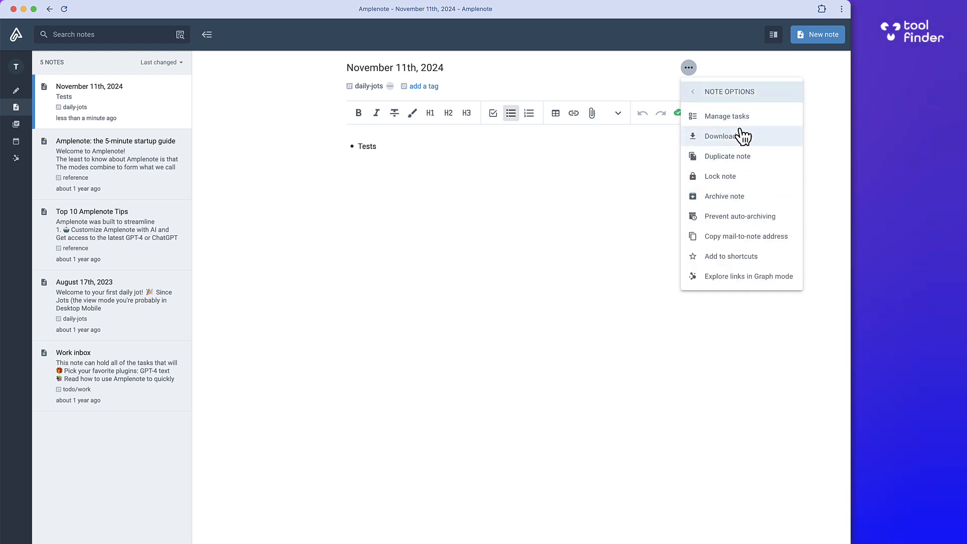
pyautogui.moveTo(743, 236)
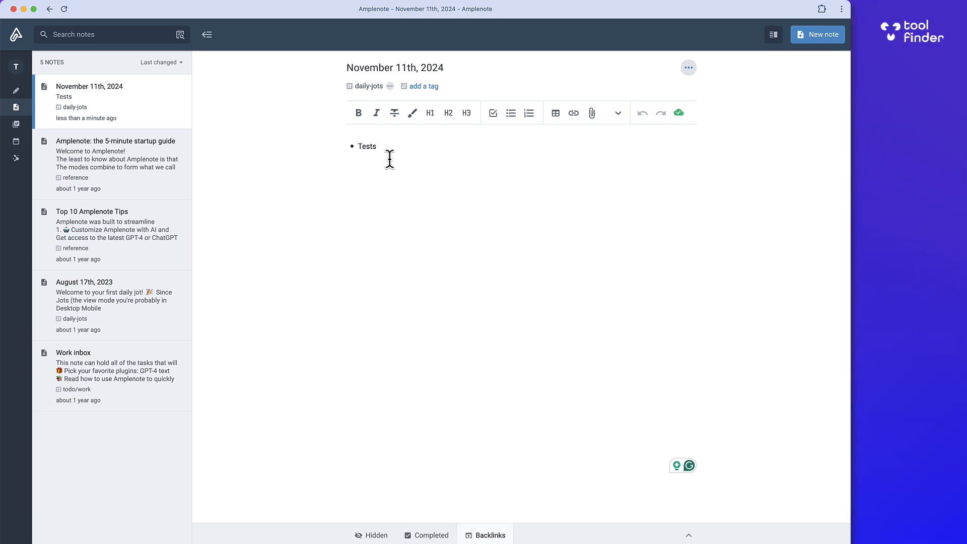
pyautogui.write('@to')
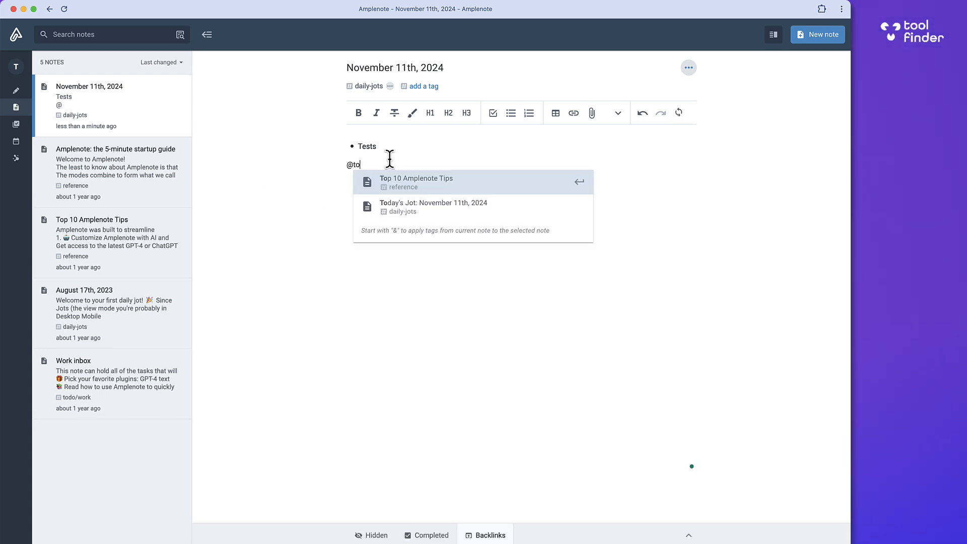
pyautogui.click(416, 182)
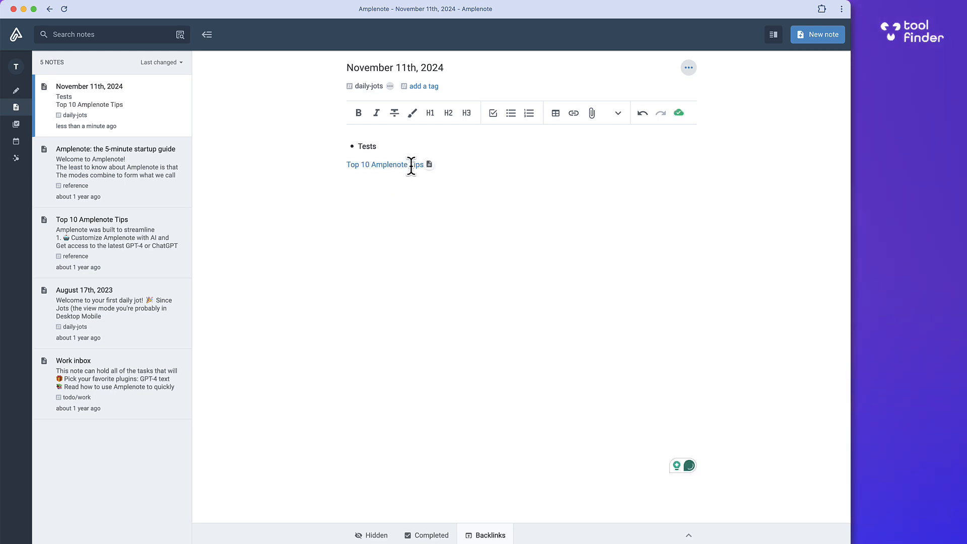
pyautogui.click(384, 164)
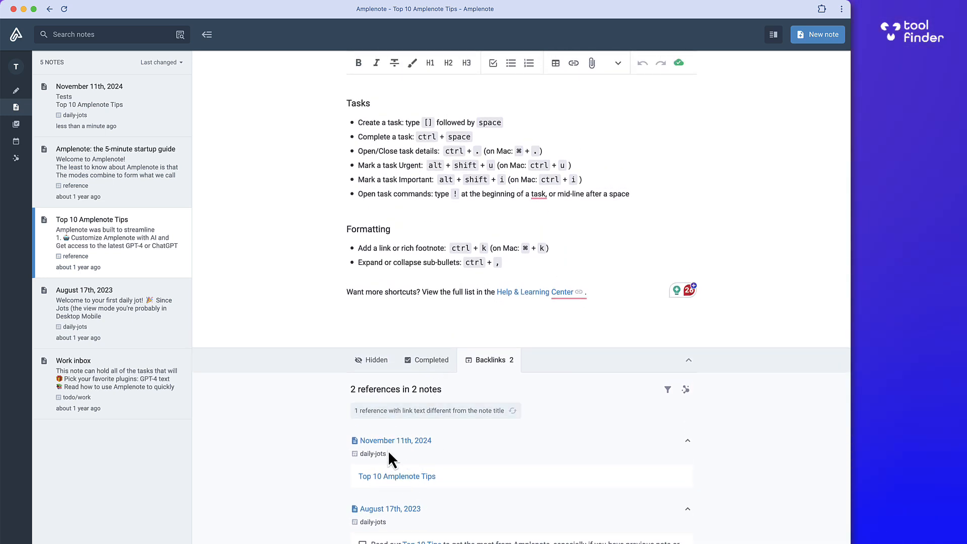
pyautogui.click(392, 440)
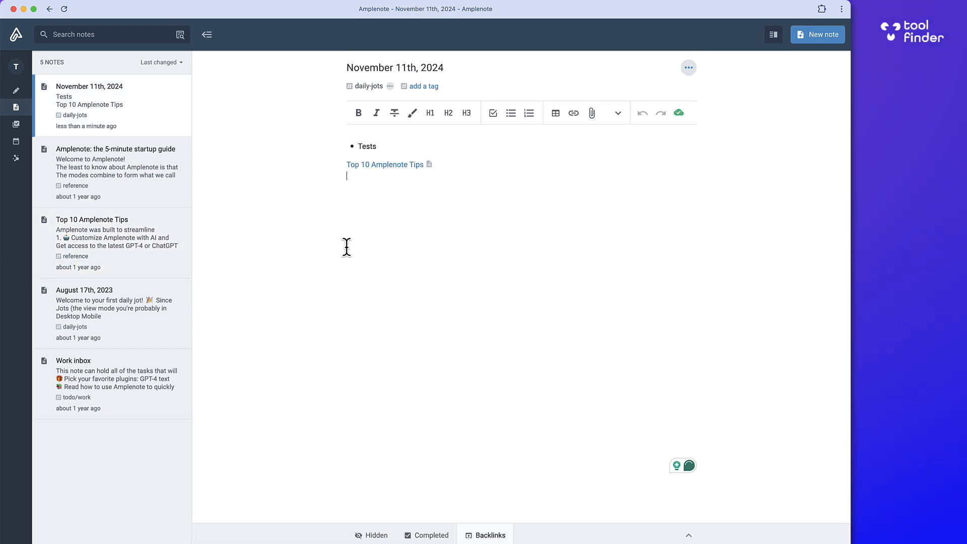
pyautogui.moveTo(333, 259)
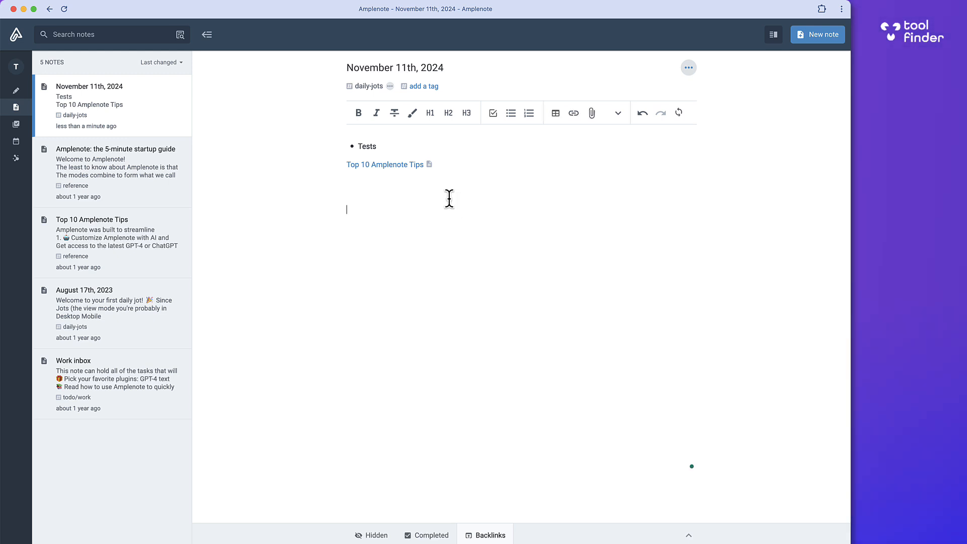
pyautogui.click(618, 112)
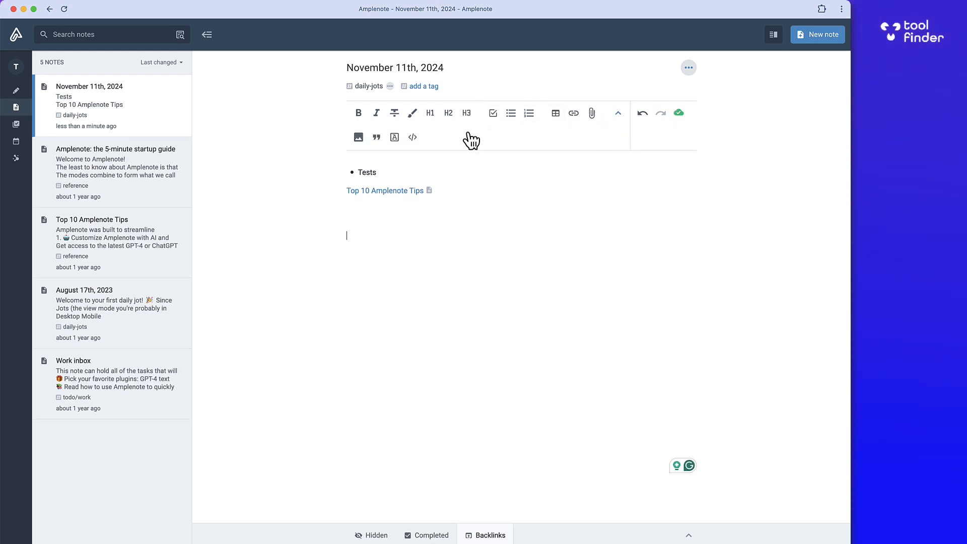
pyautogui.moveTo(376, 137)
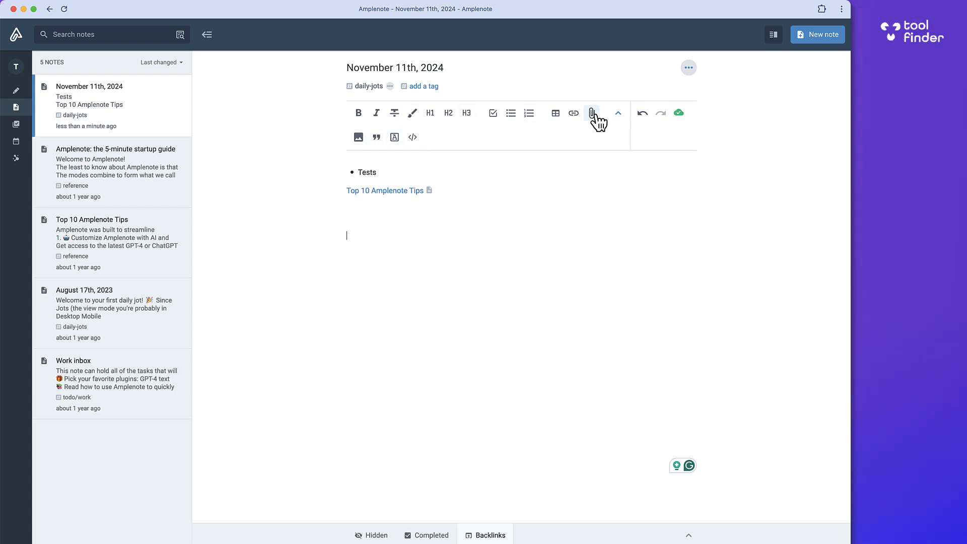
pyautogui.moveTo(573, 113)
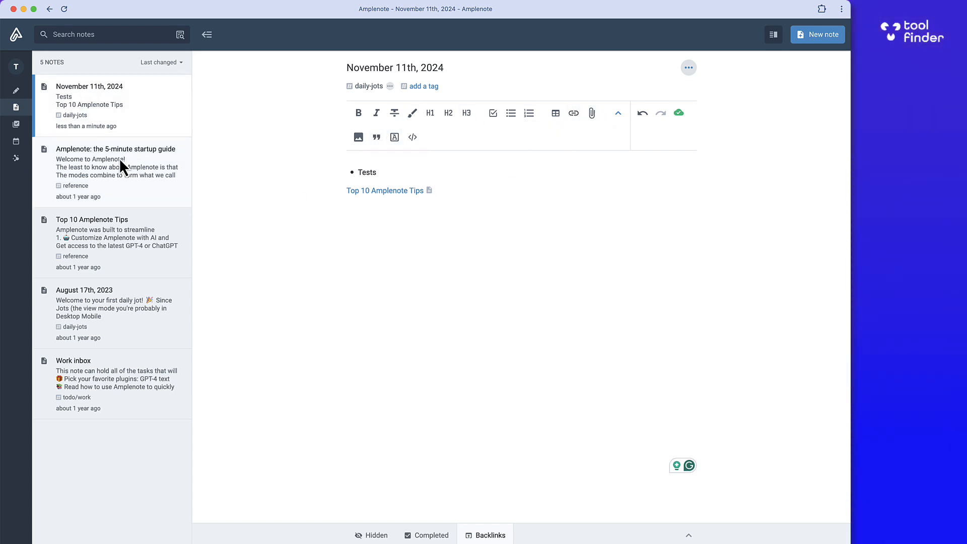
pyautogui.click(115, 148)
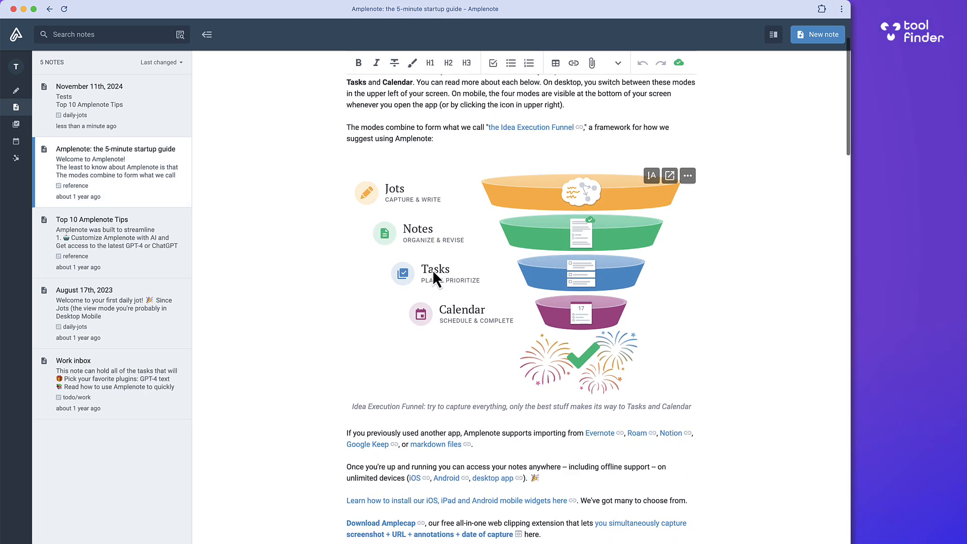
pyautogui.click(687, 176)
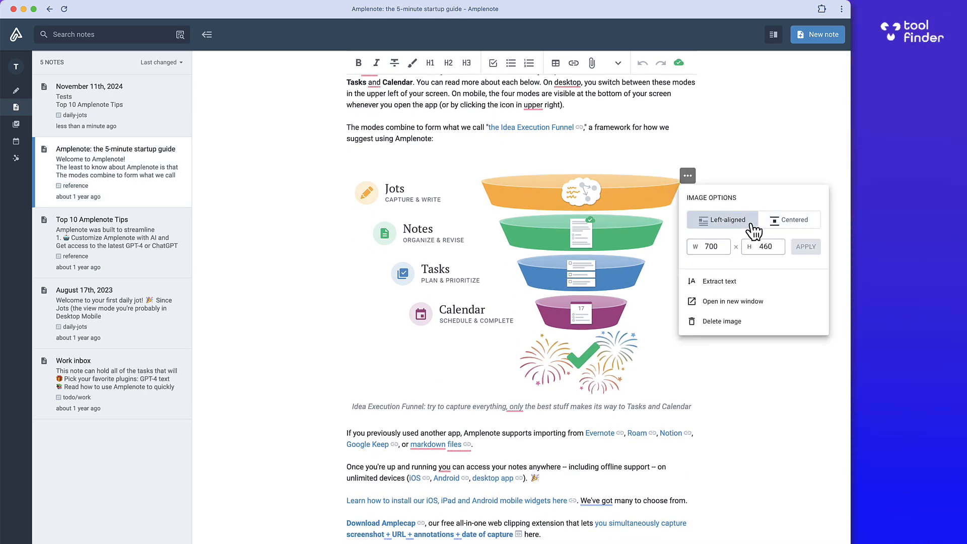
pyautogui.click(481, 406)
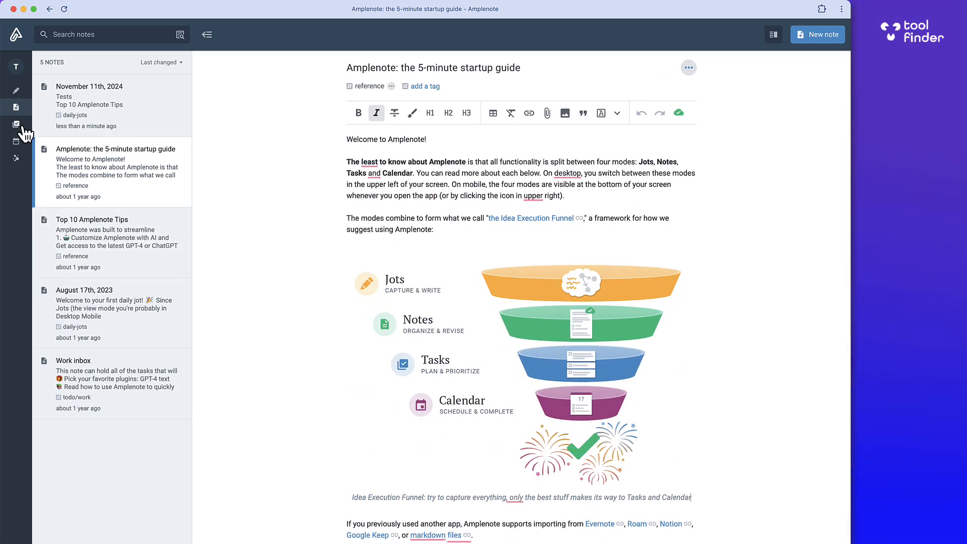
pyautogui.click(90, 105)
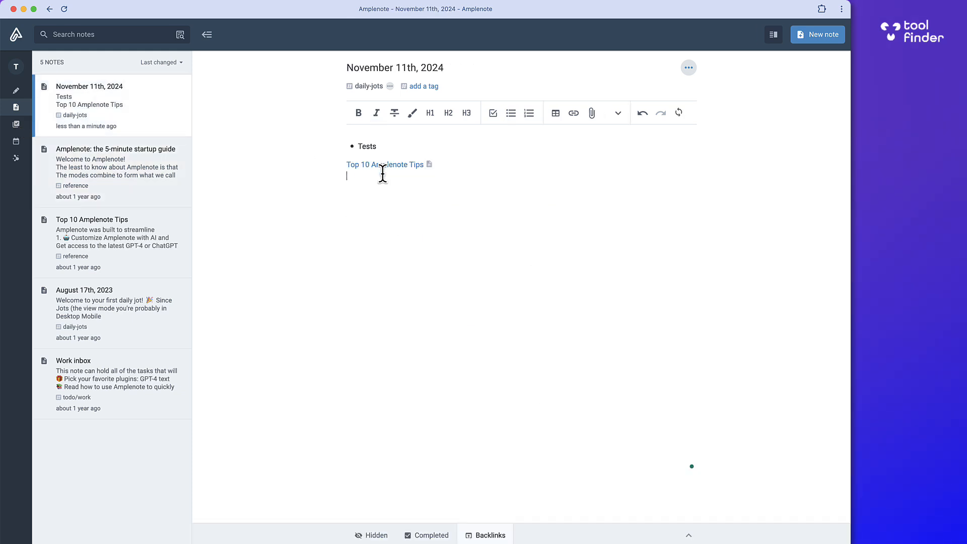
# Step: Create important Task 1 starting tomorrow 9:00 am with a 5-minute reminder
pyautogui.click(492, 112)
pyautogui.write('Task 1 !')
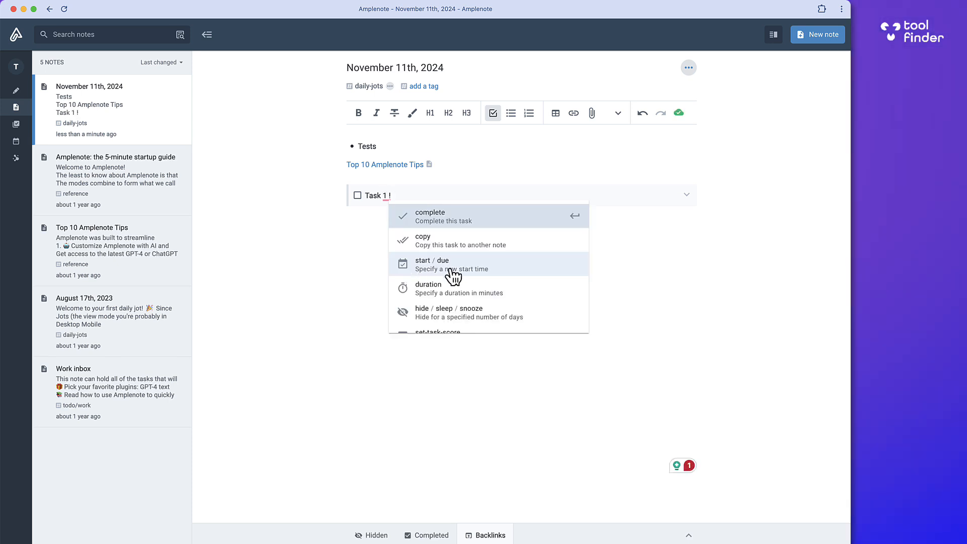
pyautogui.moveTo(457, 302)
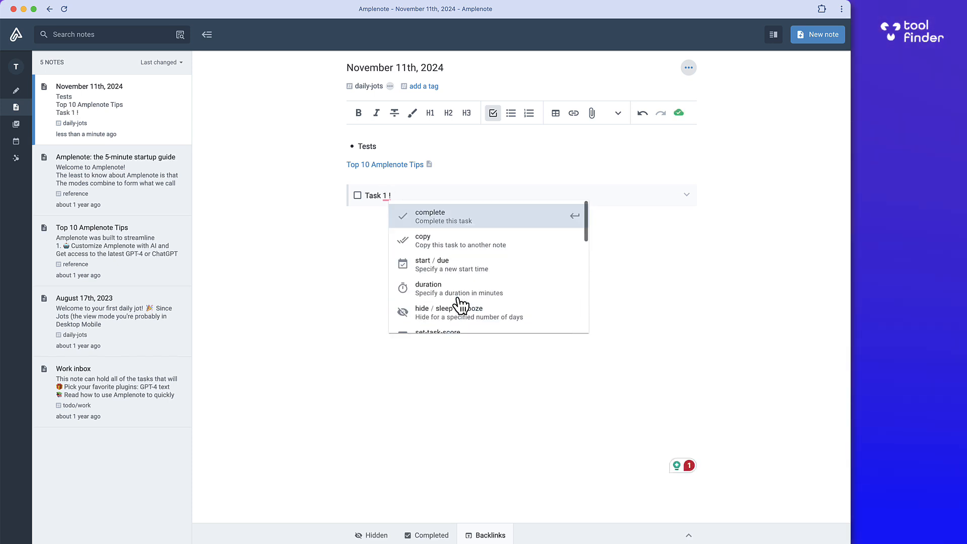
pyautogui.click(433, 263)
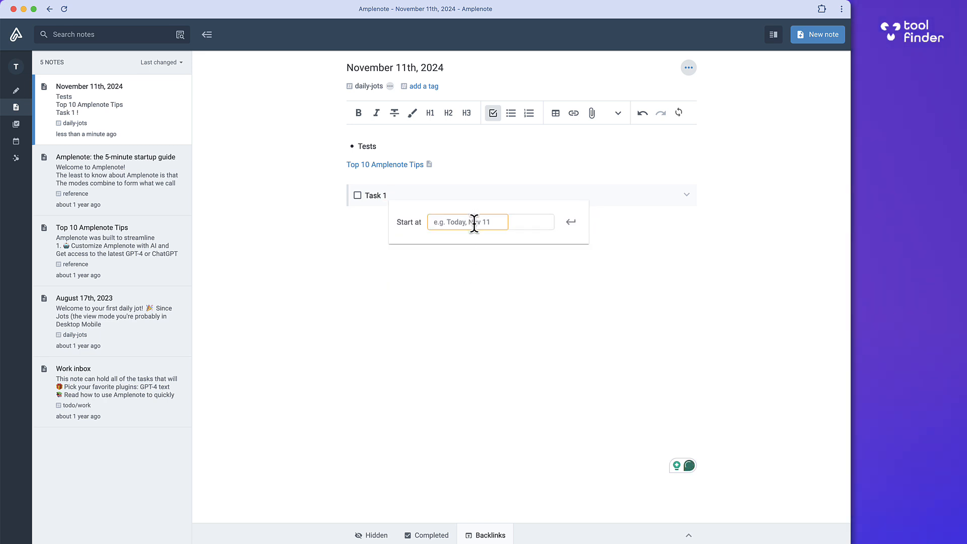
pyautogui.write('tomorrow, Nov 12')
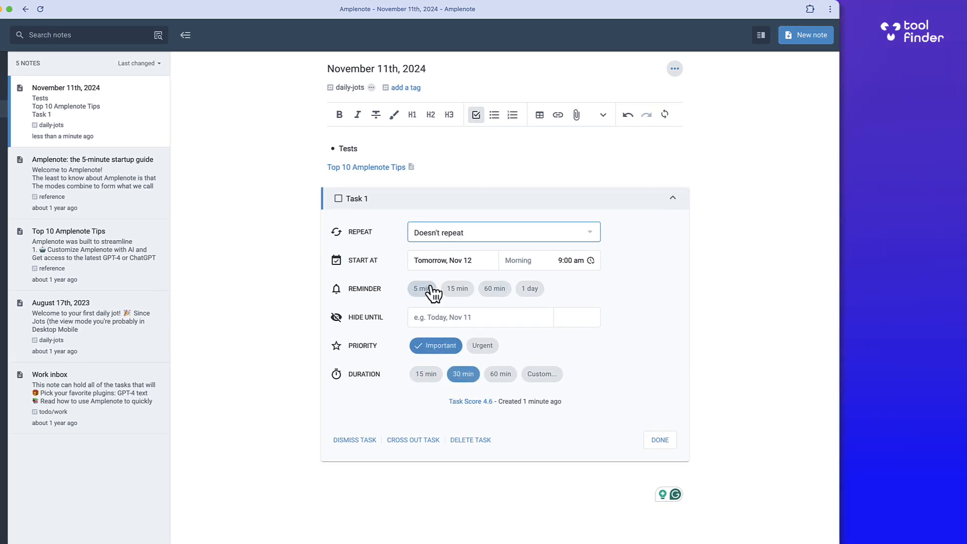
pyautogui.click(421, 288)
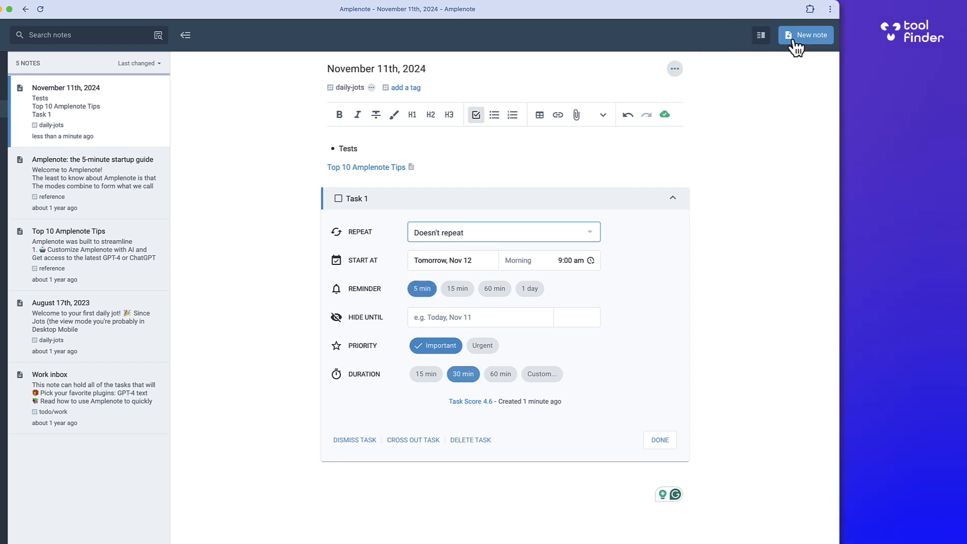
pyautogui.moveTo(812, 12)
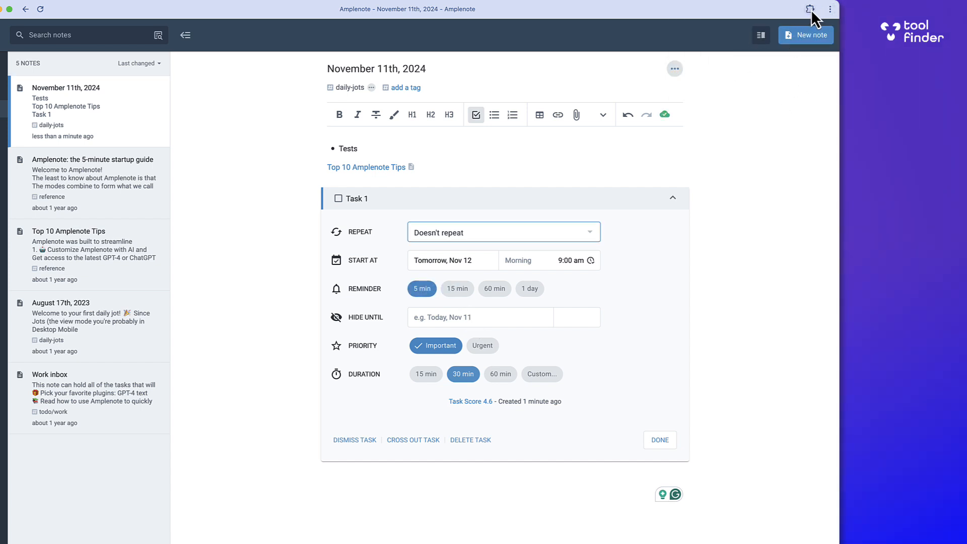
pyautogui.moveTo(525, 393)
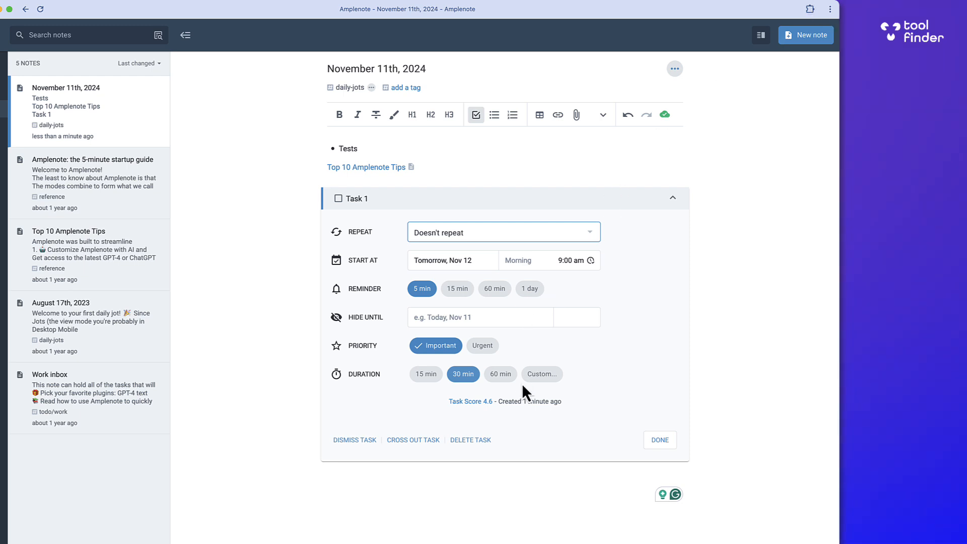
pyautogui.click(659, 440)
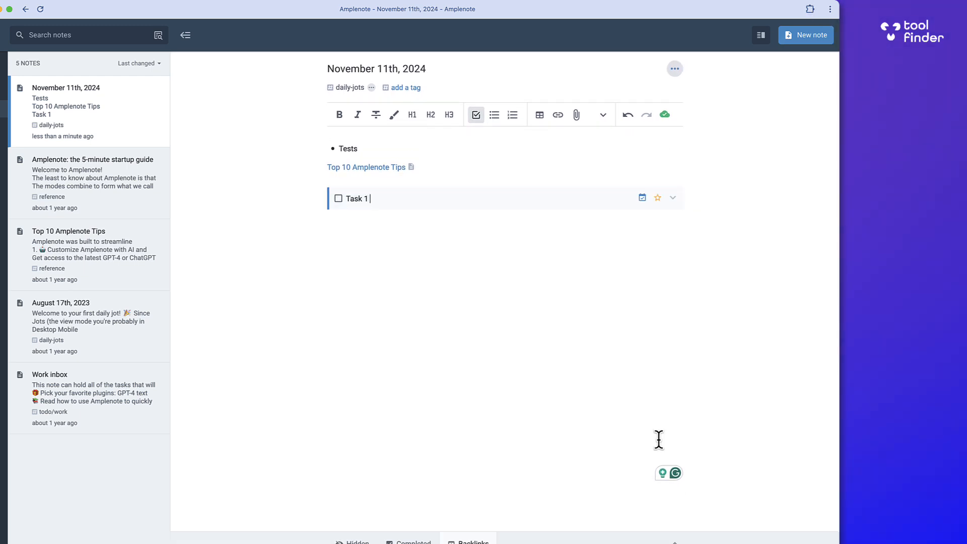
pyautogui.moveTo(22, 129)
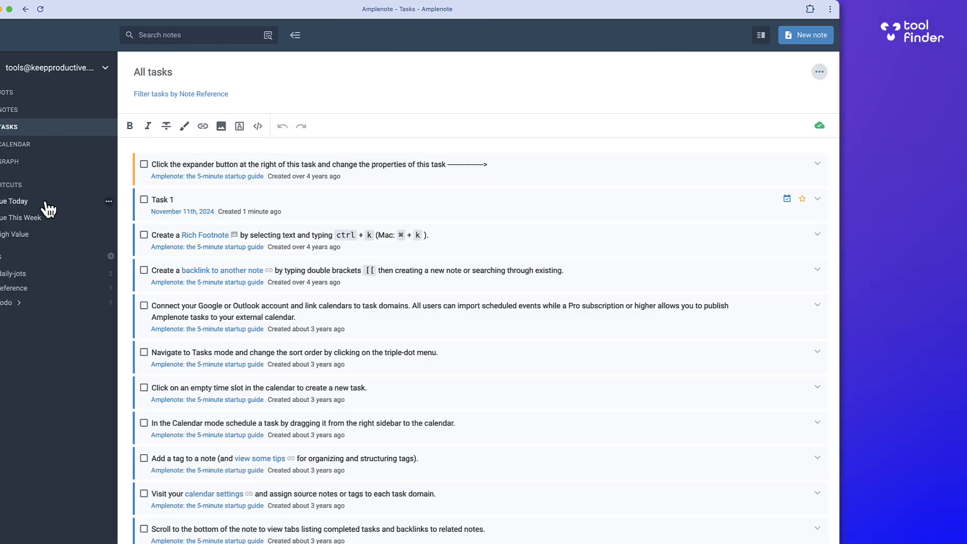
# Step: In the Tasks list, mark Task 1 urgent, then open its November 11th, 2024 jot
pyautogui.click(21, 217)
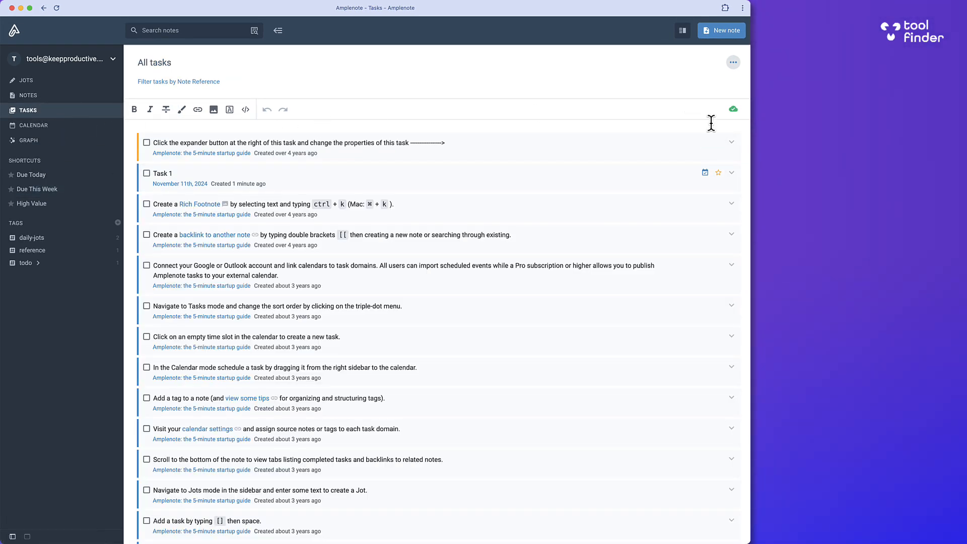
pyautogui.click(731, 173)
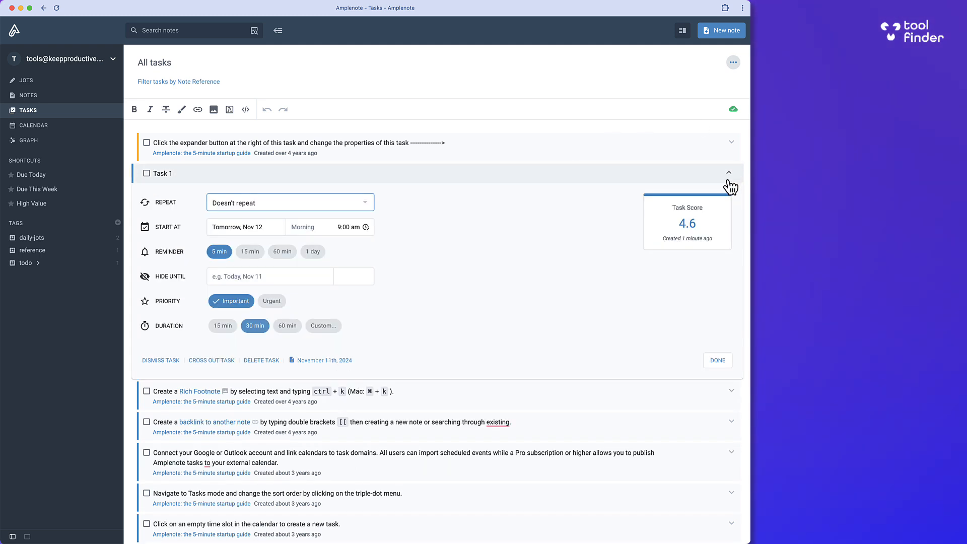
pyautogui.moveTo(561, 289)
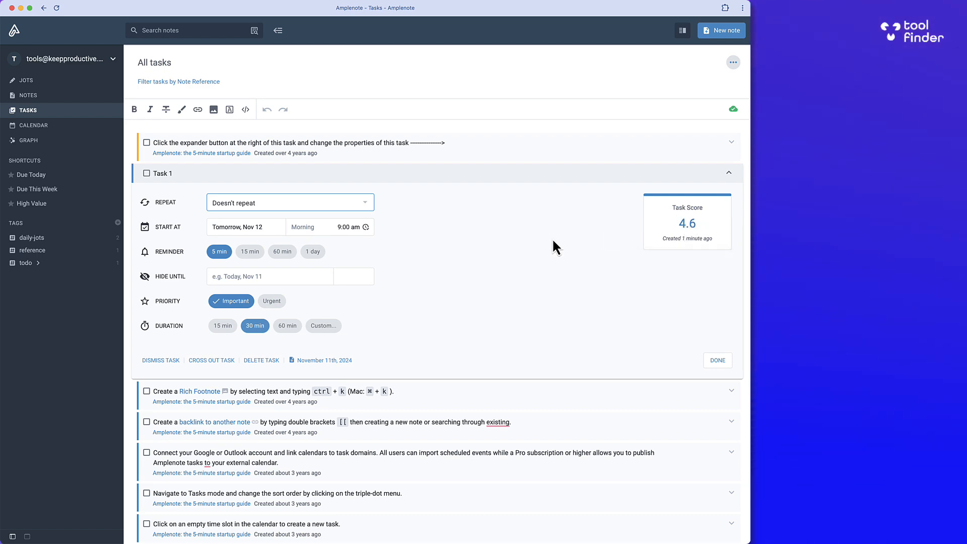
pyautogui.click(731, 142)
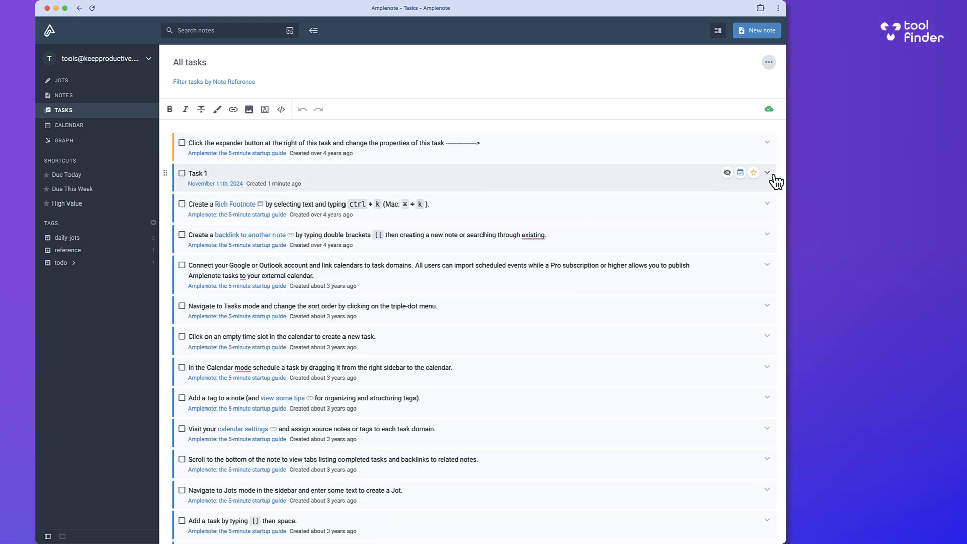
pyautogui.click(767, 172)
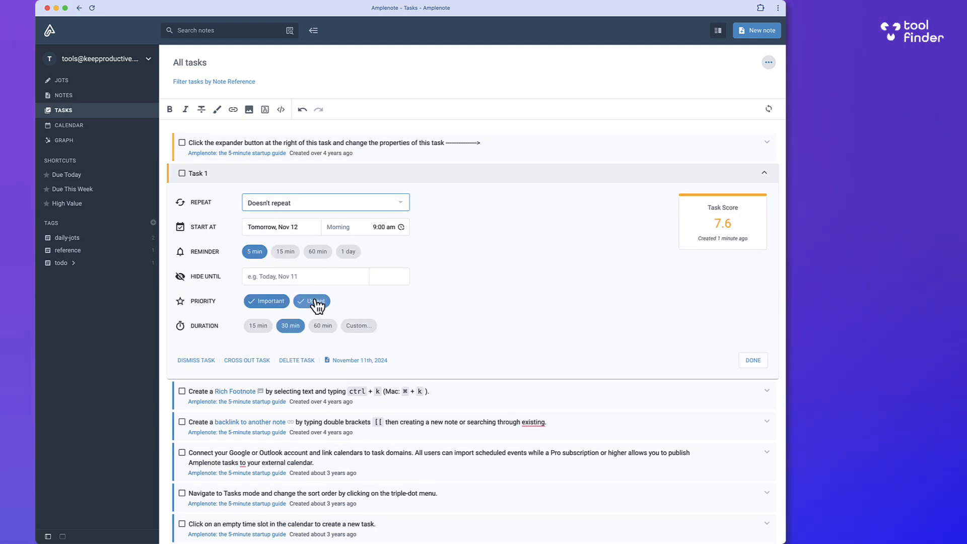
pyautogui.click(312, 301)
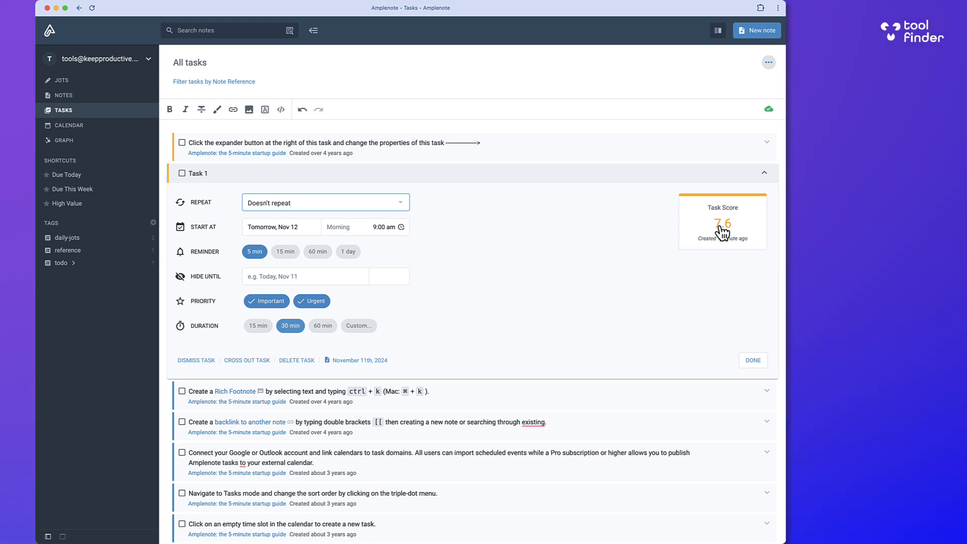
pyautogui.moveTo(284, 250)
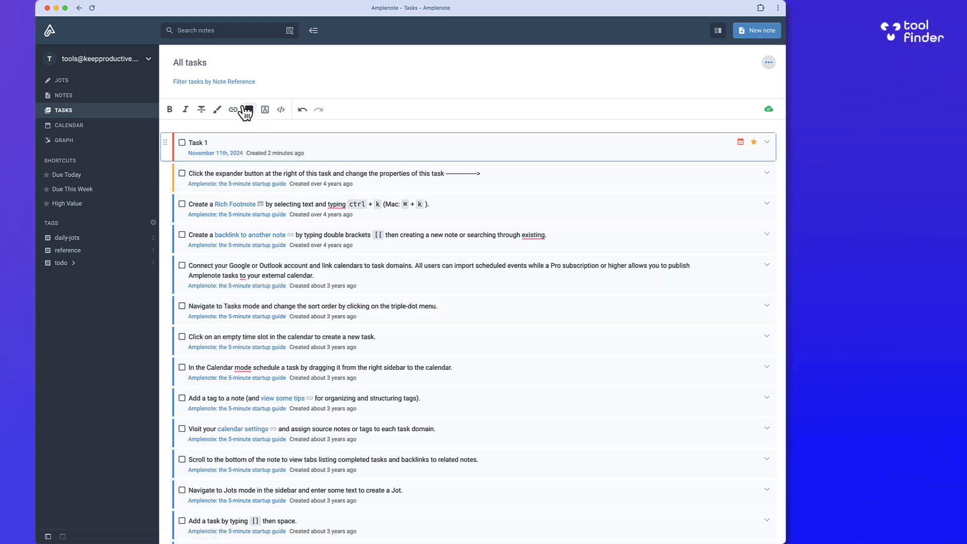
pyautogui.moveTo(637, 86)
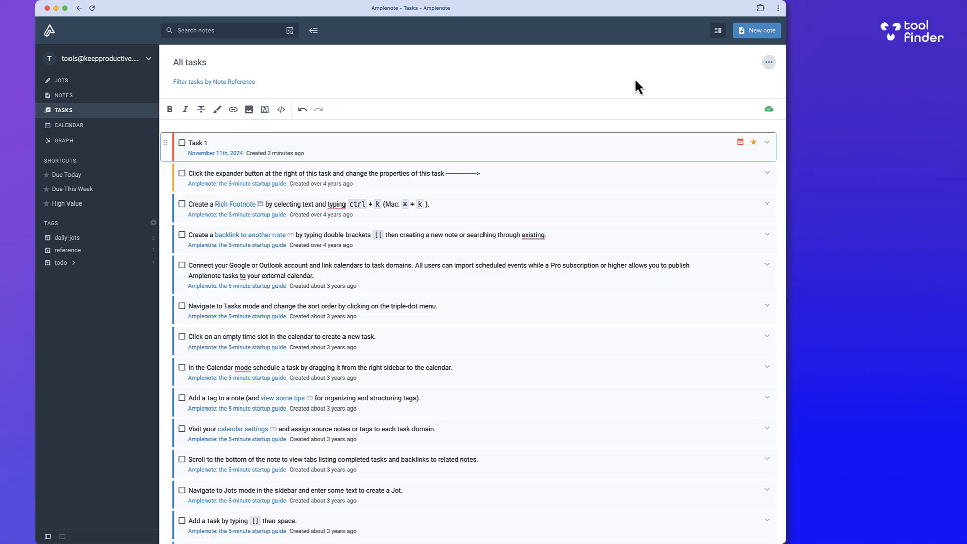
pyautogui.click(214, 80)
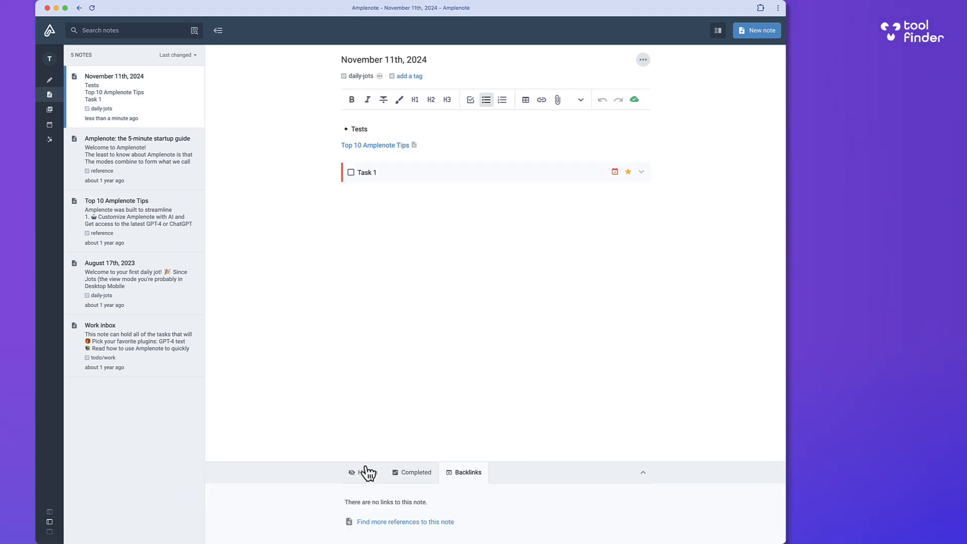
# Step: View the note's Completed tasks, then open and leave its Manage tasks settings
pyautogui.click(411, 472)
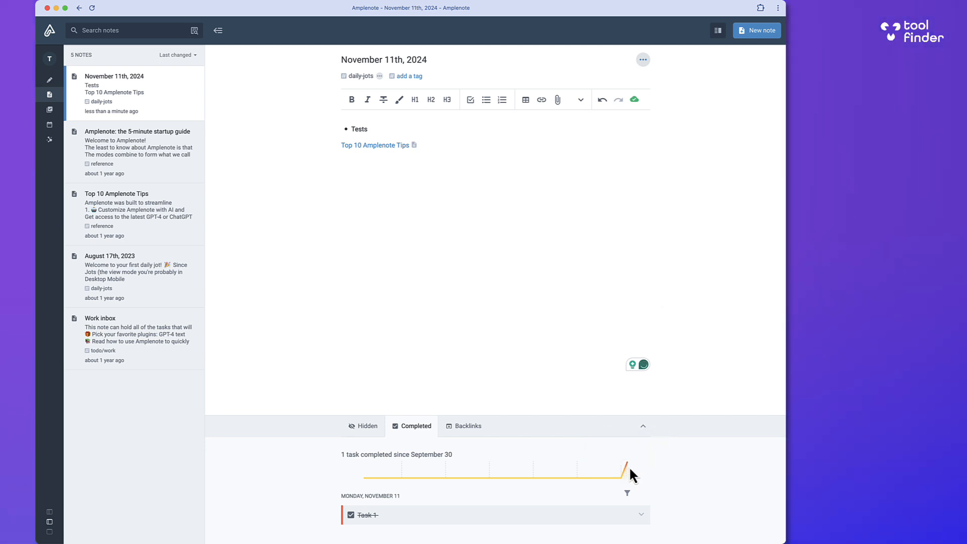
pyautogui.moveTo(624, 469)
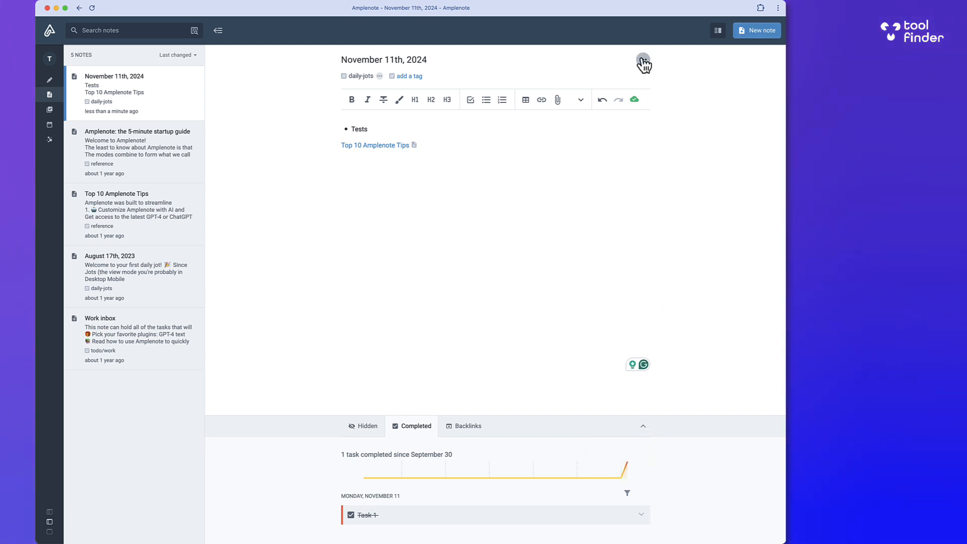
pyautogui.click(643, 60)
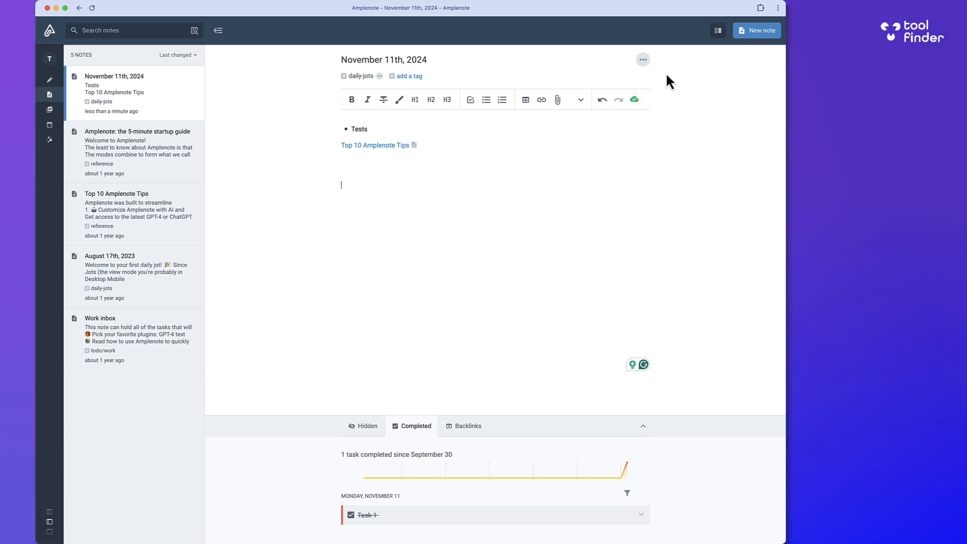
pyautogui.click(642, 60)
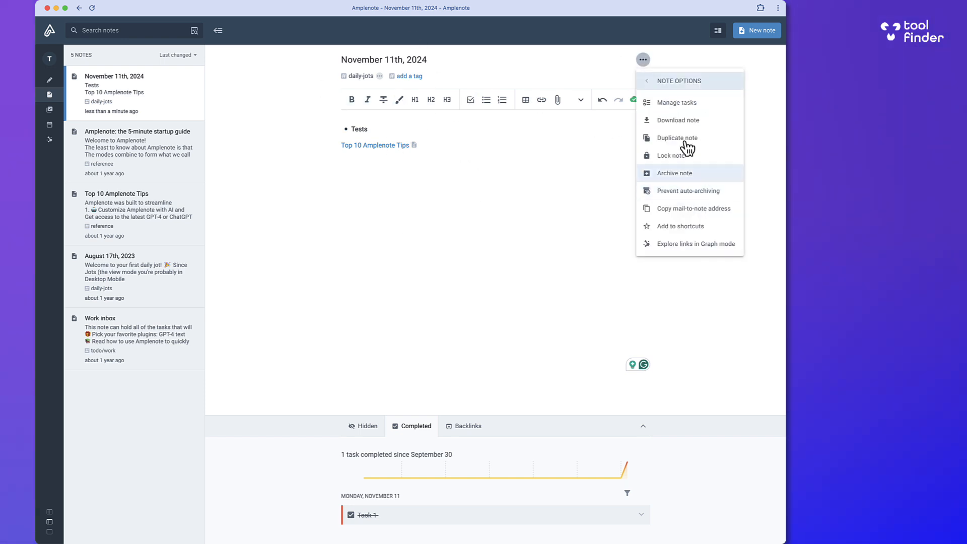
pyautogui.click(676, 102)
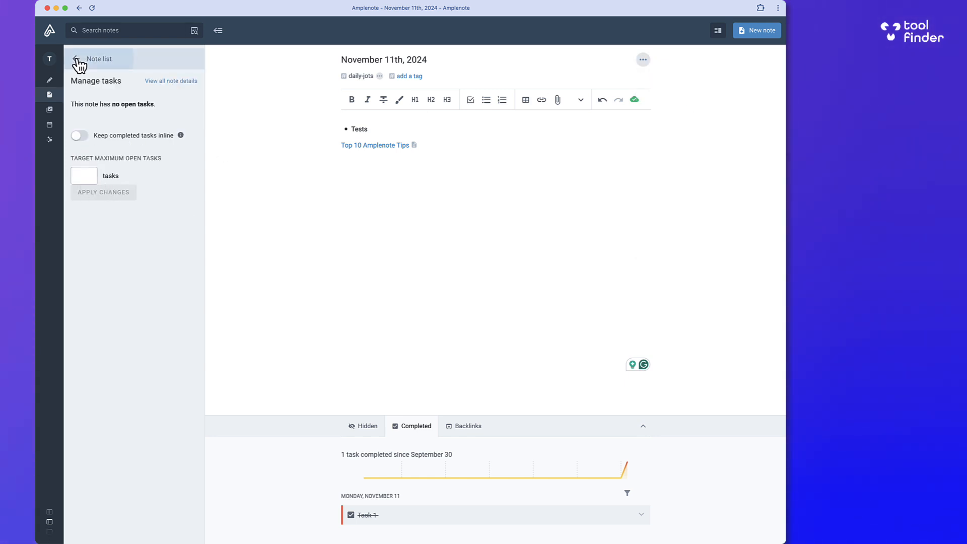
pyautogui.click(64, 110)
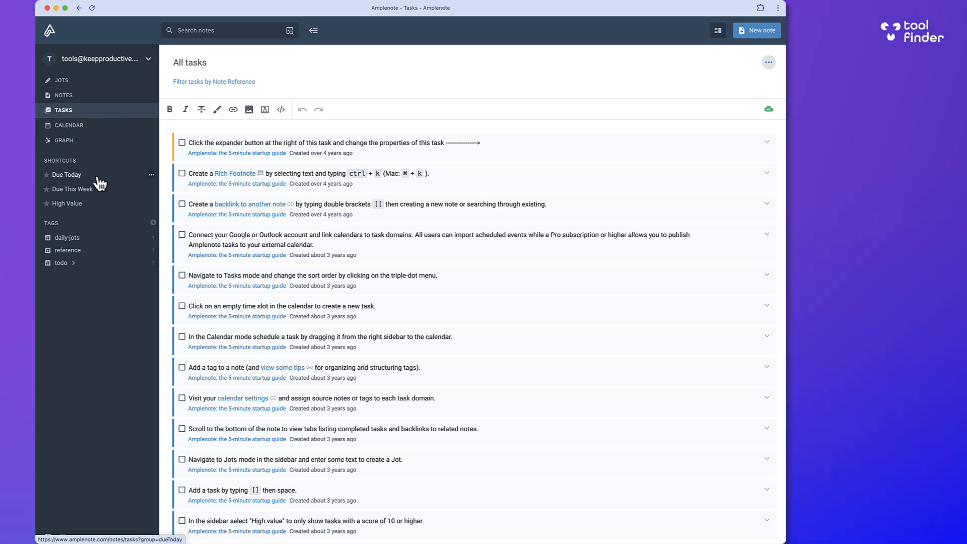
# Step: Show the tasks due today and open that list's options
pyautogui.click(66, 174)
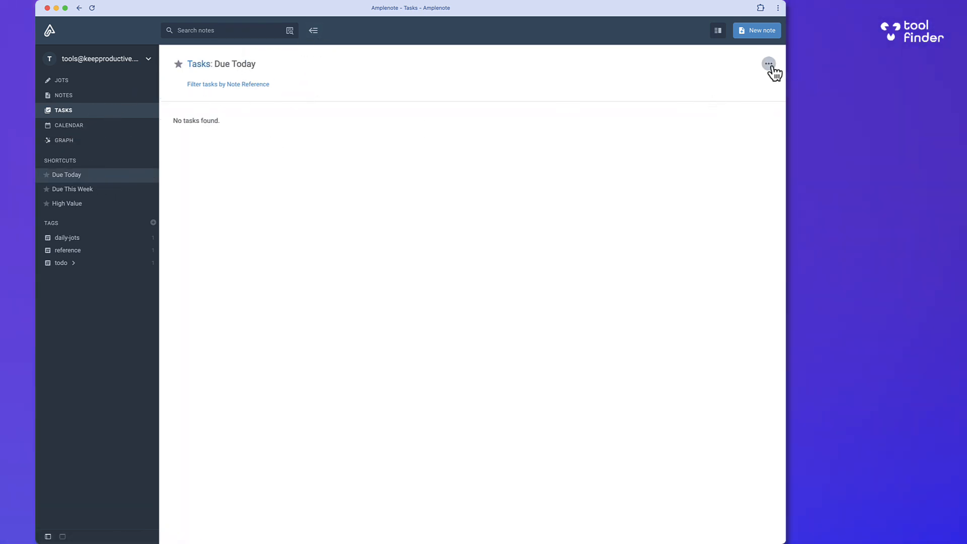
pyautogui.click(768, 63)
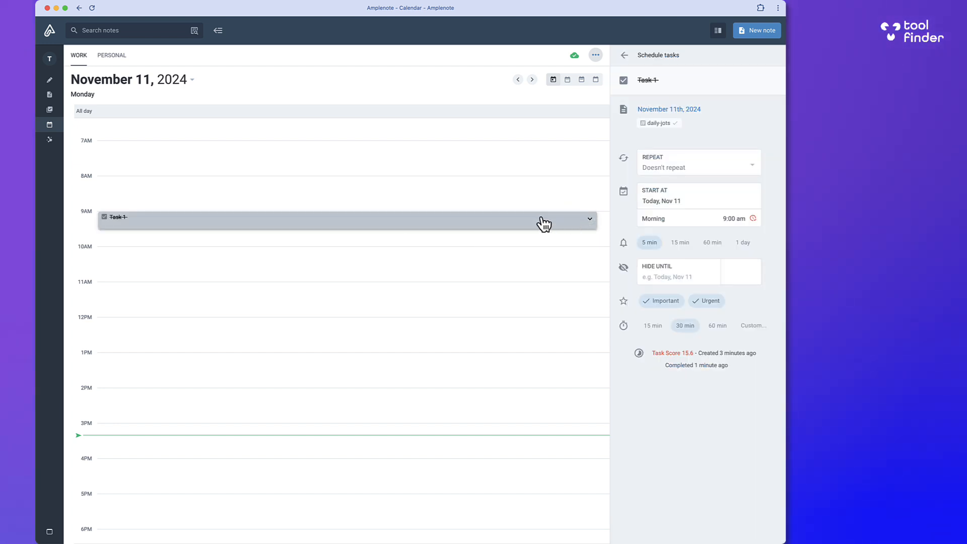
pyautogui.moveTo(407, 233)
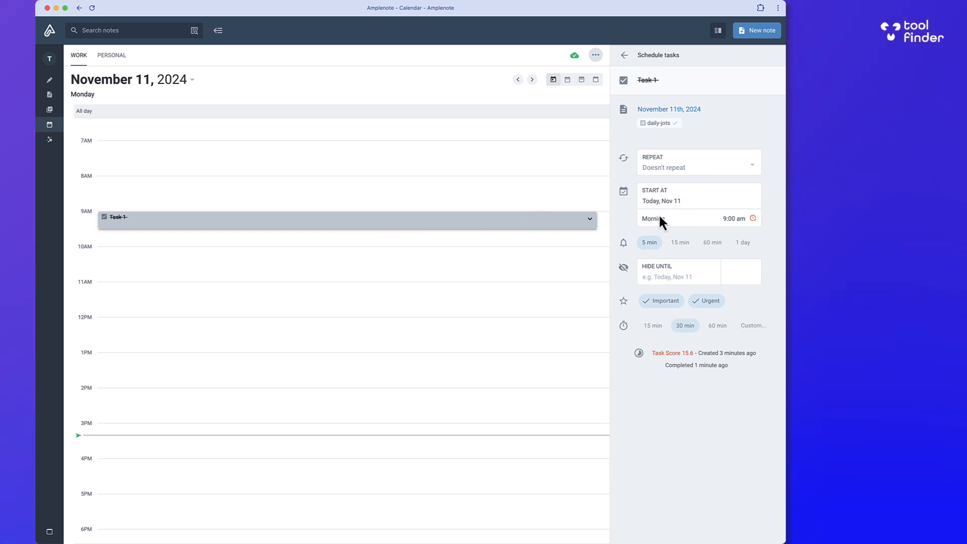
pyautogui.moveTo(724, 365)
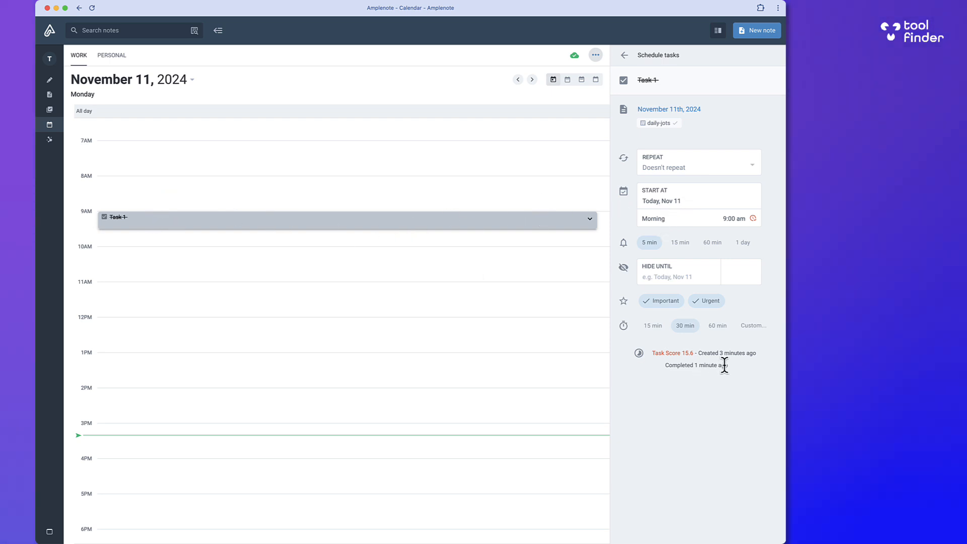
# Step: Switch between the Personal and Work calendar tabs
pyautogui.click(566, 79)
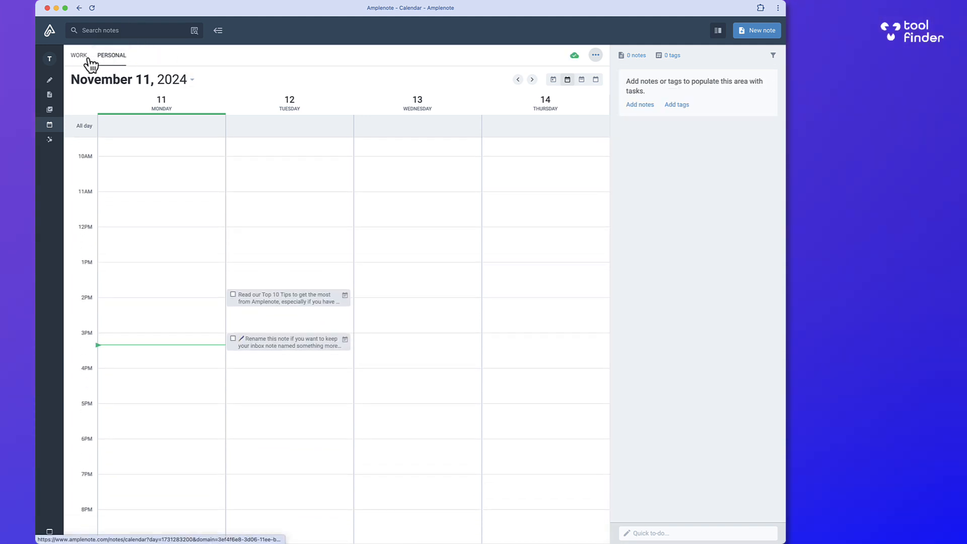
pyautogui.click(79, 55)
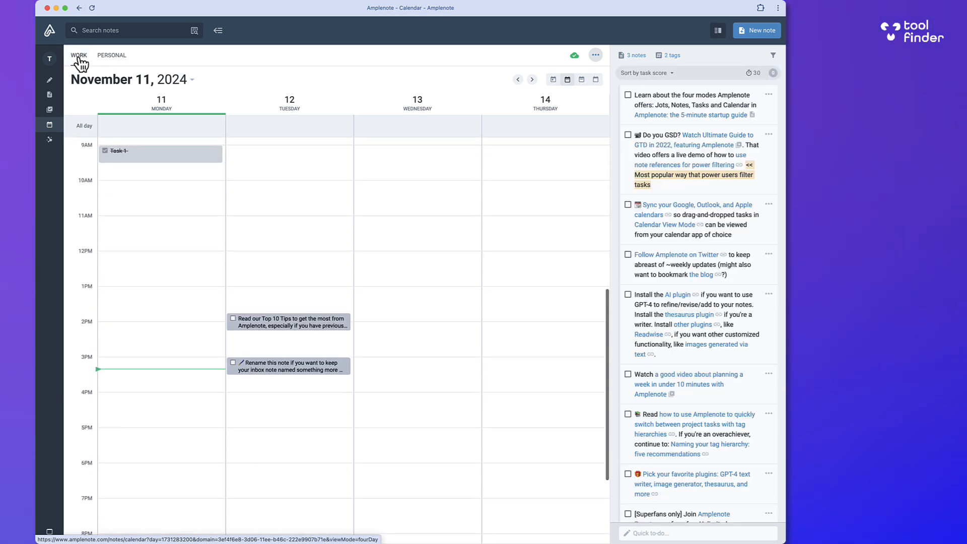
pyautogui.click(111, 55)
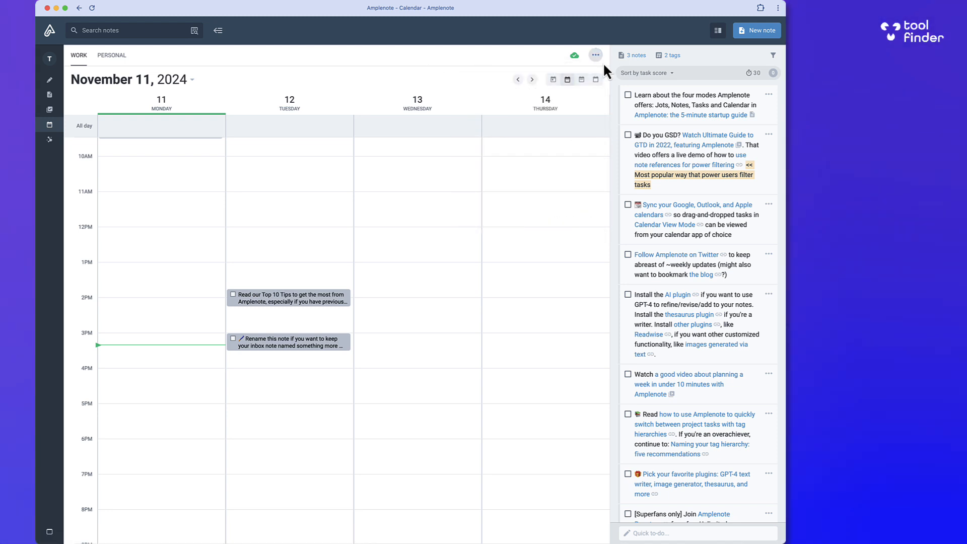
pyautogui.moveTo(598, 112)
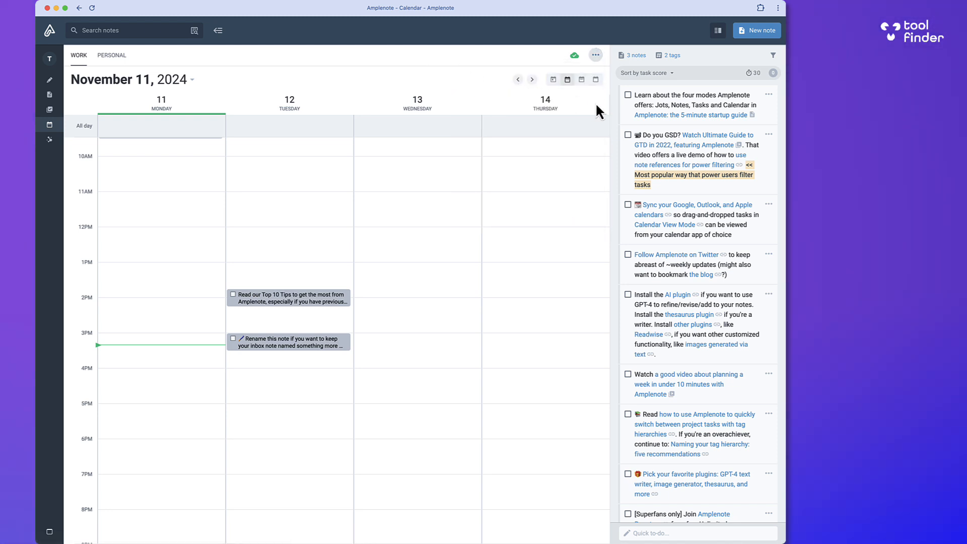
# Step: Try the week and 4-day views, then show the day view for Tuesday, November 12
pyautogui.click(580, 79)
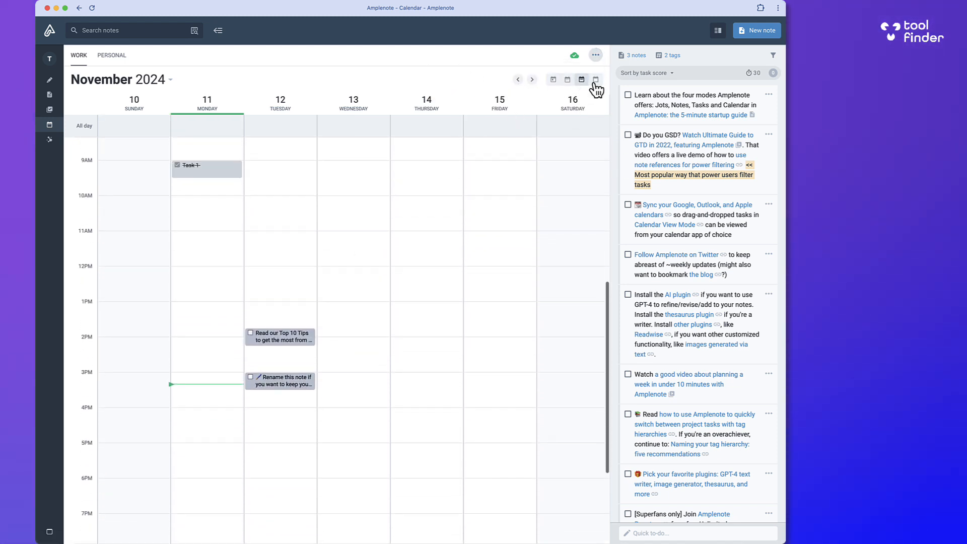
pyautogui.click(567, 80)
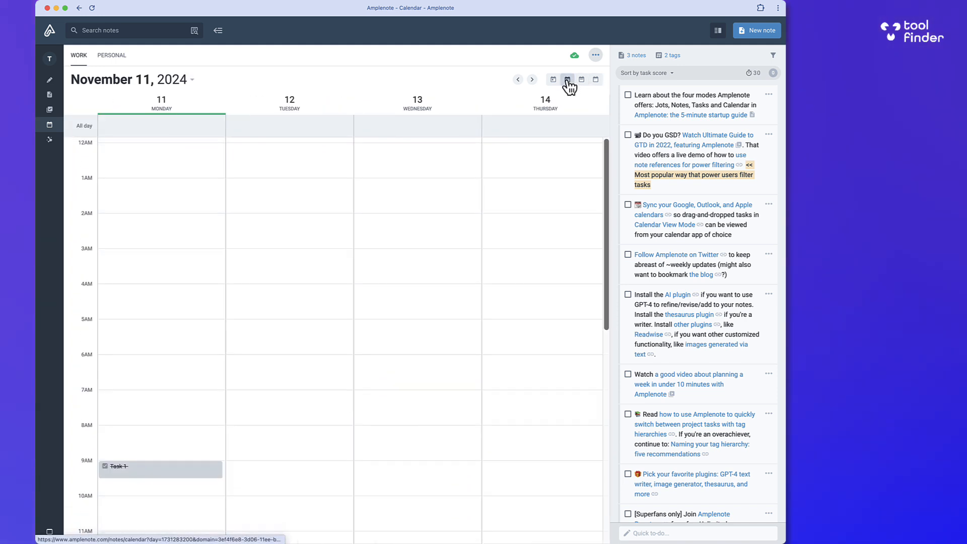
pyautogui.scroll(-3)
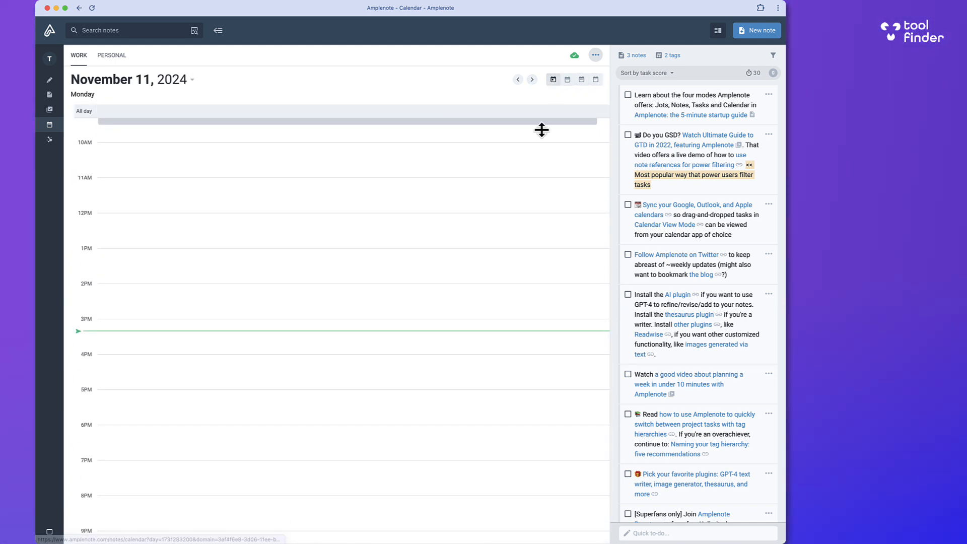
pyautogui.click(532, 79)
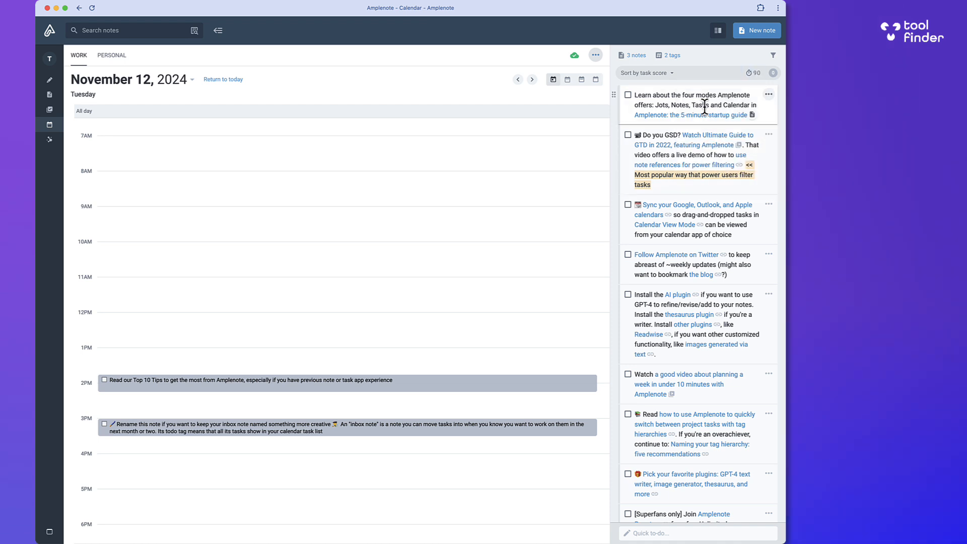
# Step: Sort the task list by most recent and set default task duration to 30 minutes
pyautogui.click(752, 73)
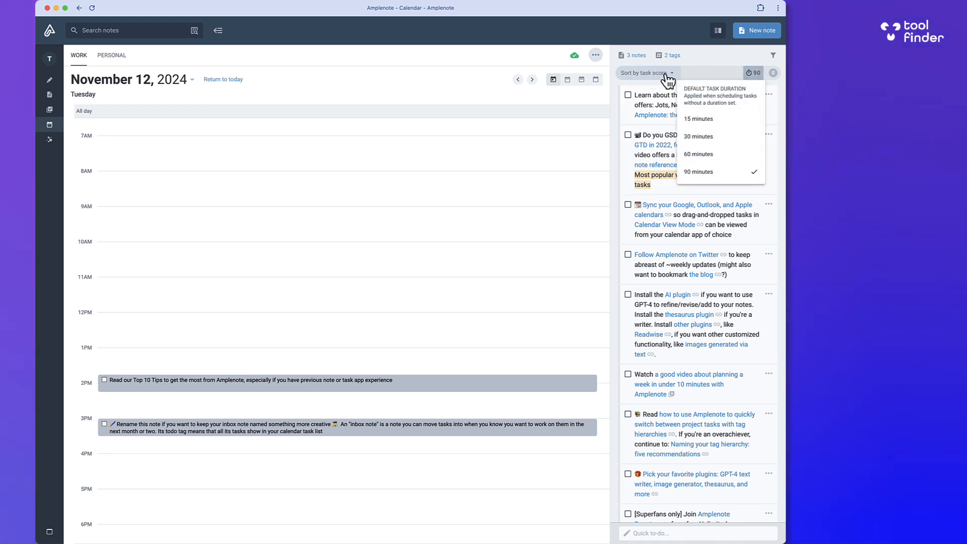
pyautogui.click(645, 72)
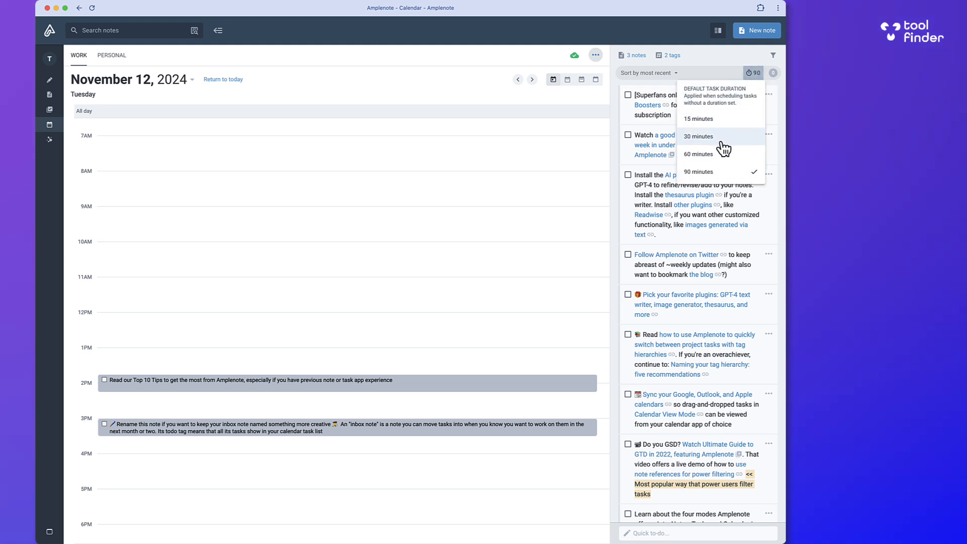
pyautogui.click(698, 136)
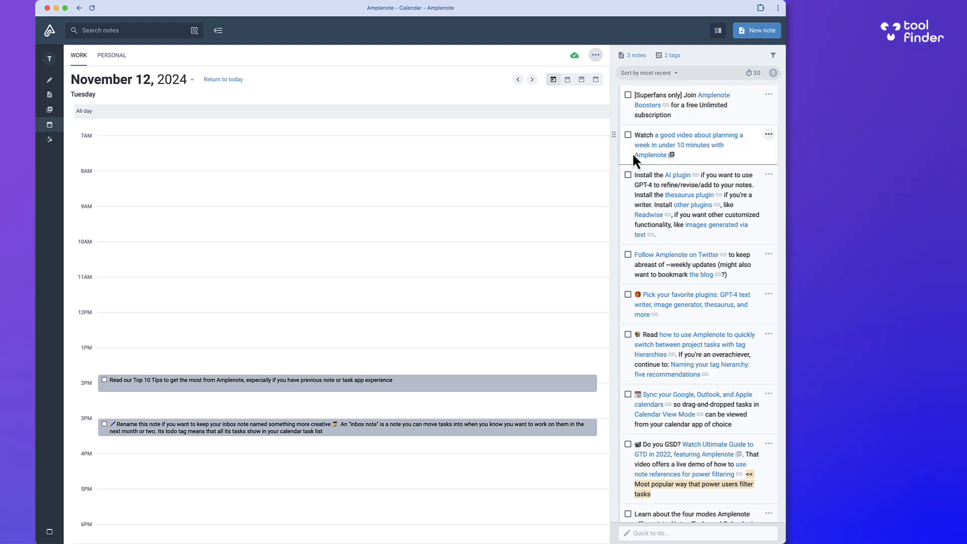
pyautogui.scroll(-3)
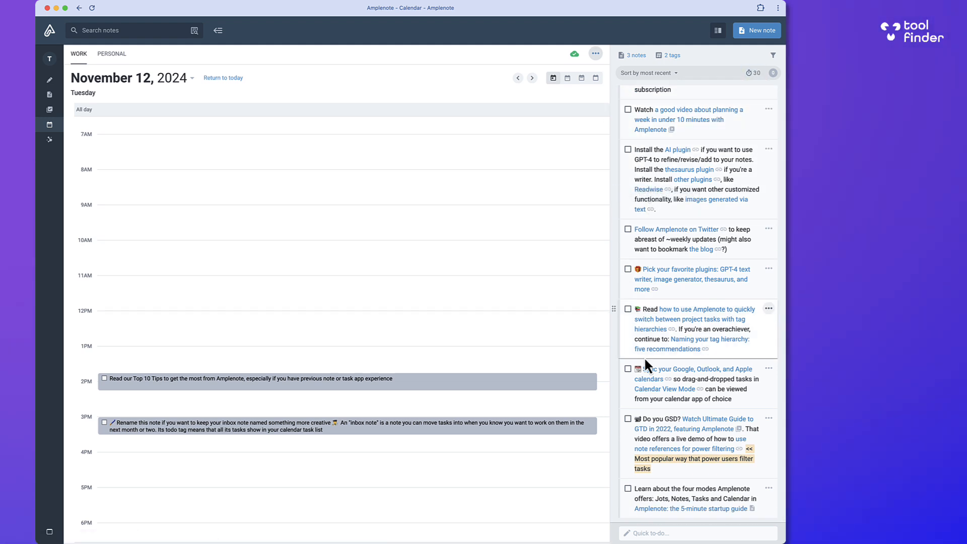
pyautogui.scroll(-3)
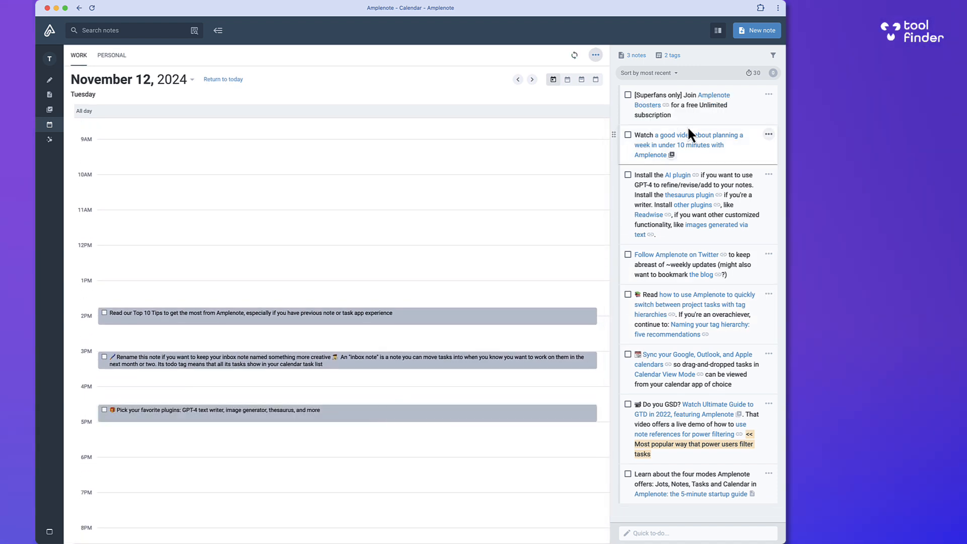
# Step: Change default task duration to 90 minutes and step the calendar back to November 11
pyautogui.click(772, 73)
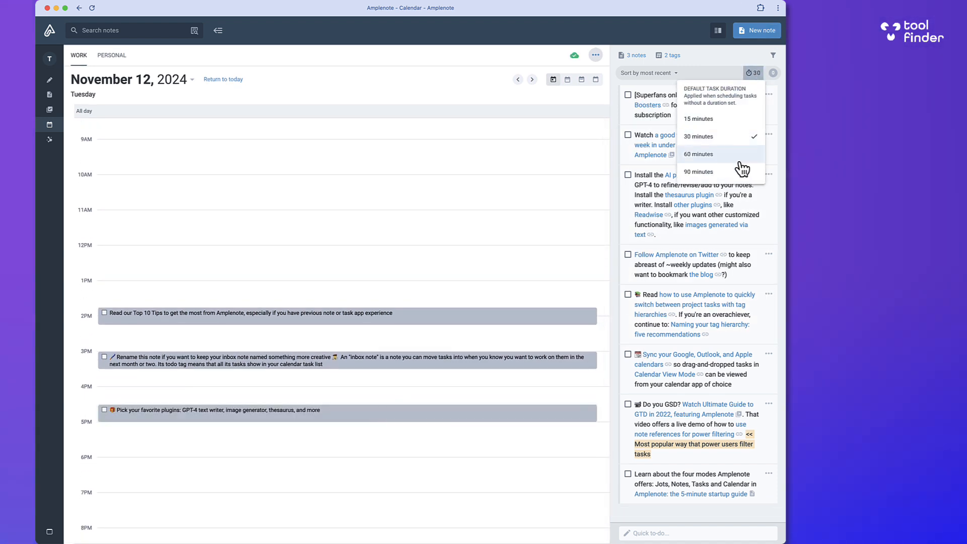
pyautogui.click(699, 171)
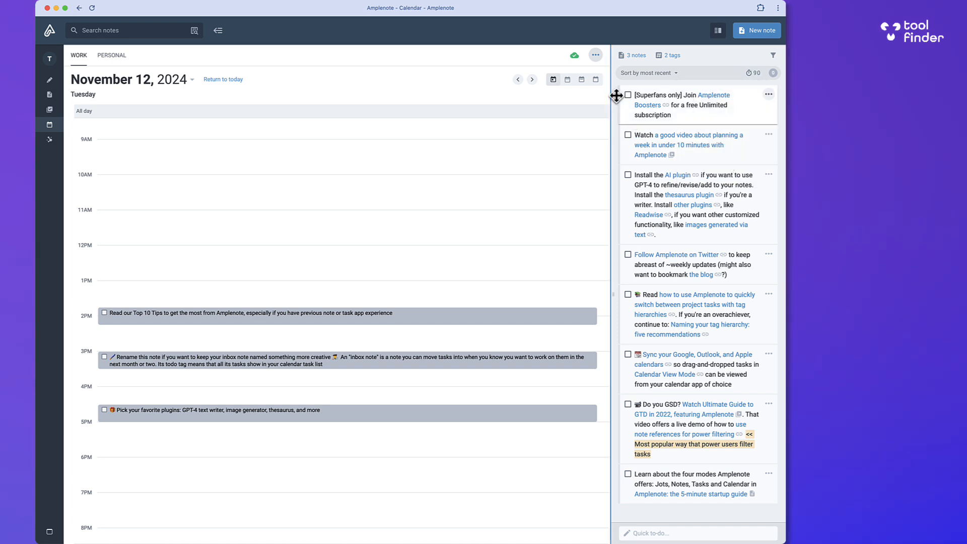
pyautogui.scroll(-3)
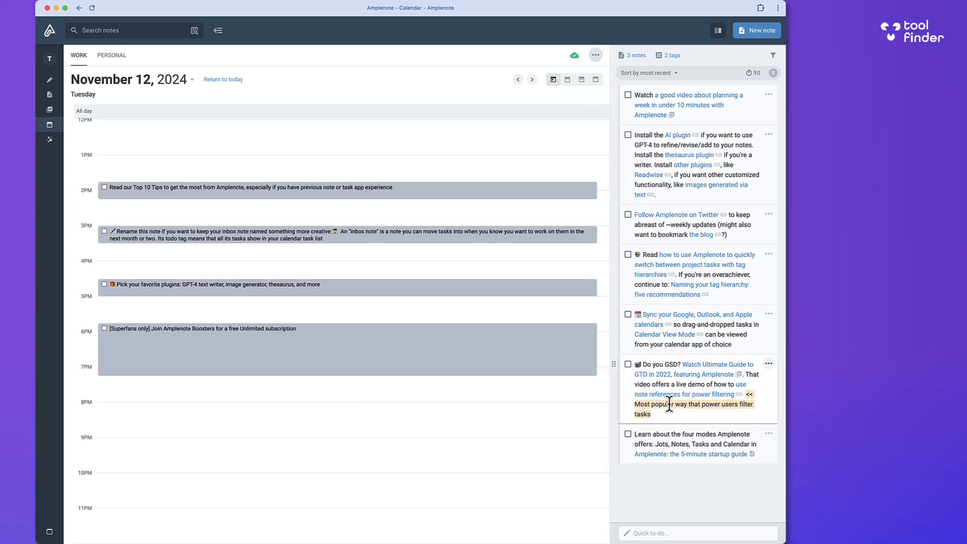
pyautogui.click(518, 79)
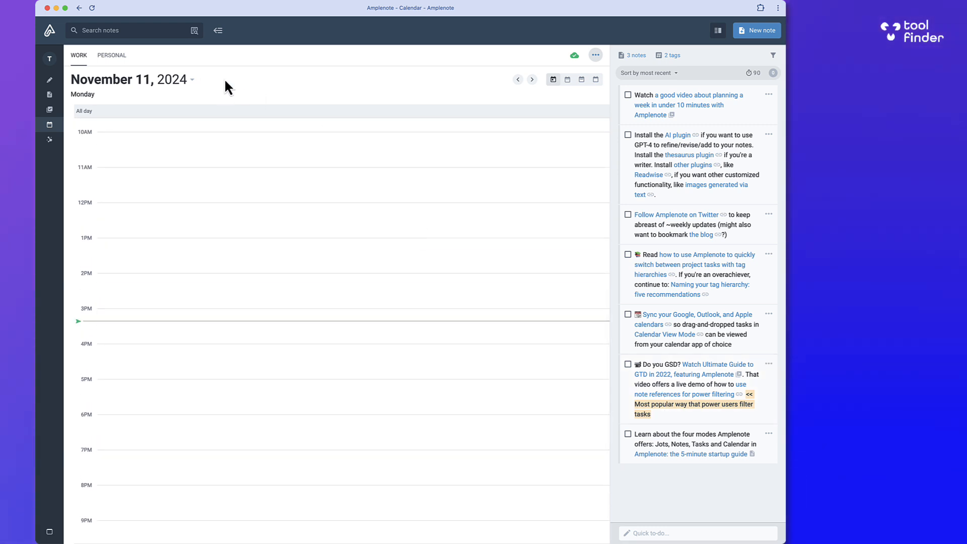
pyautogui.click(112, 55)
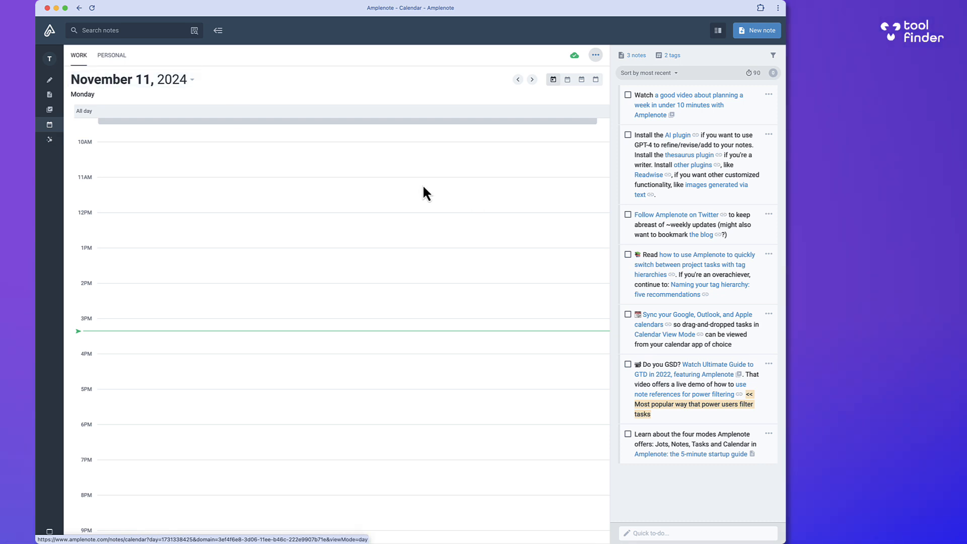
pyautogui.moveTo(50, 118)
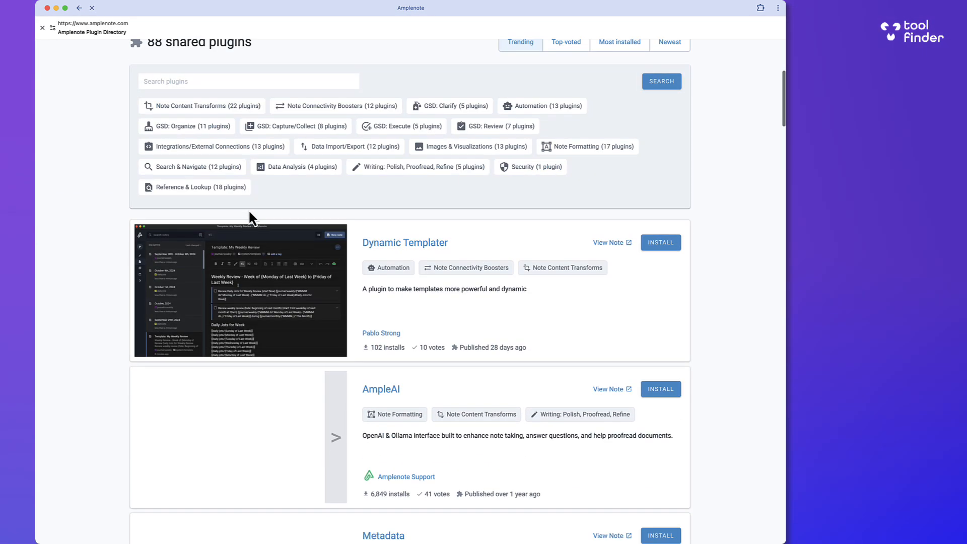
pyautogui.scroll(-3)
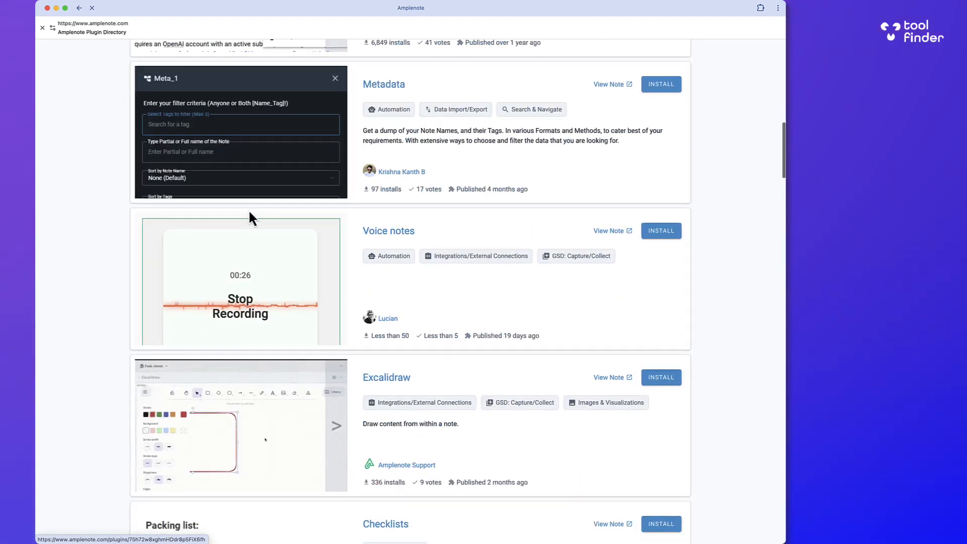
pyautogui.scroll(-3)
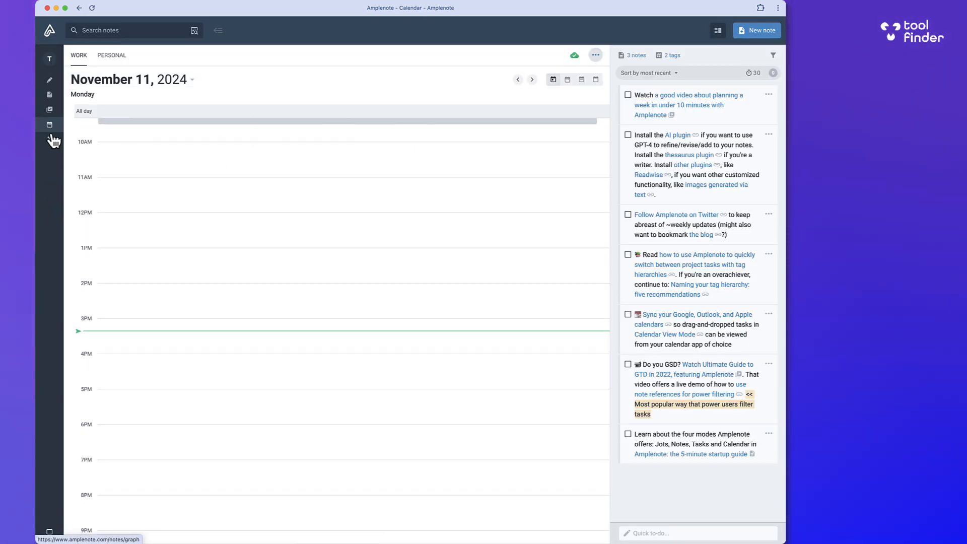
# Step: Switch to Graph mode, which shows that a Pro subscription is required
pyautogui.click(54, 140)
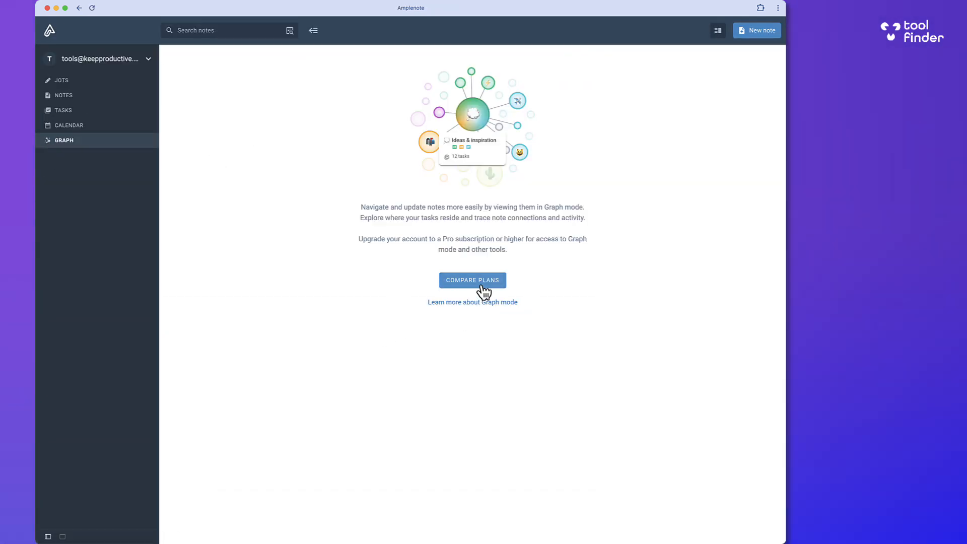
pyautogui.moveTo(68, 127)
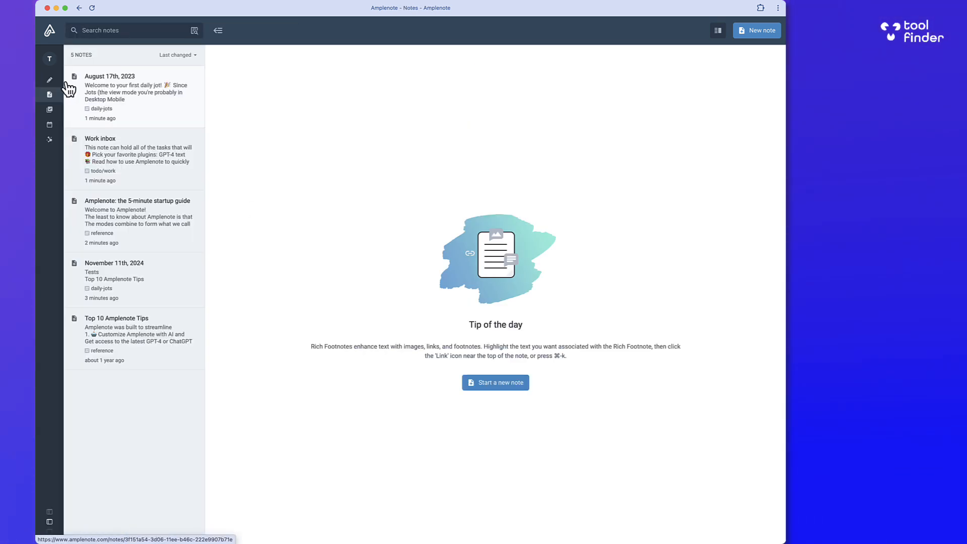
pyautogui.moveTo(153, 100)
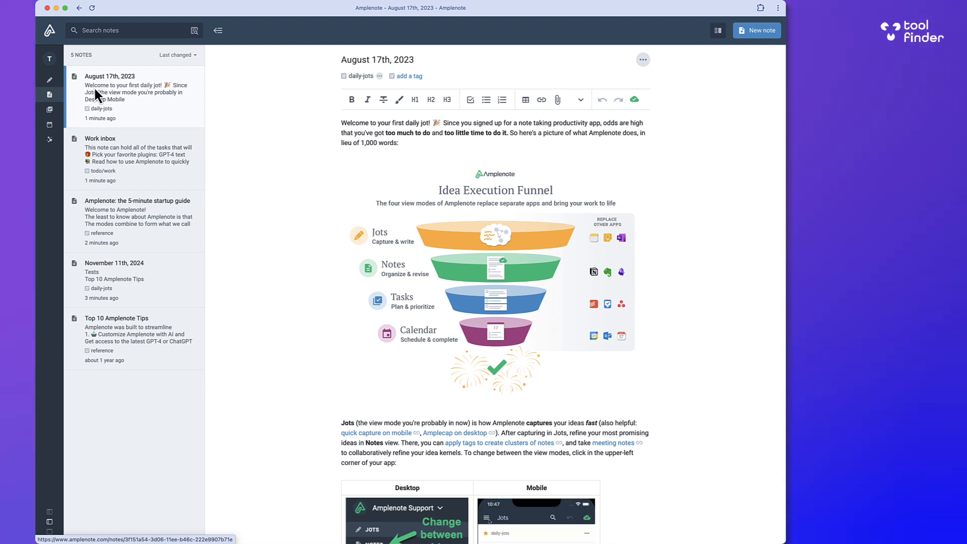
pyautogui.moveTo(505, 260)
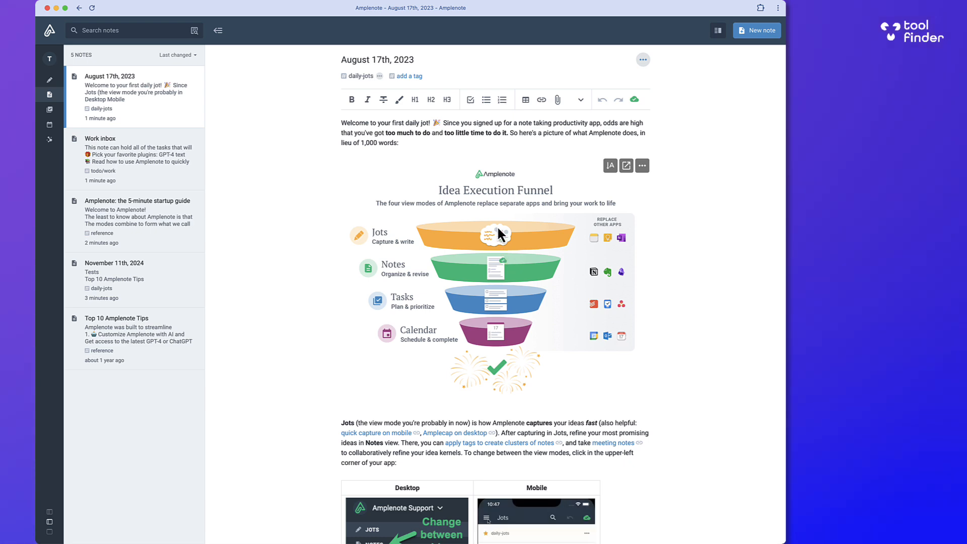
pyautogui.moveTo(231, 126)
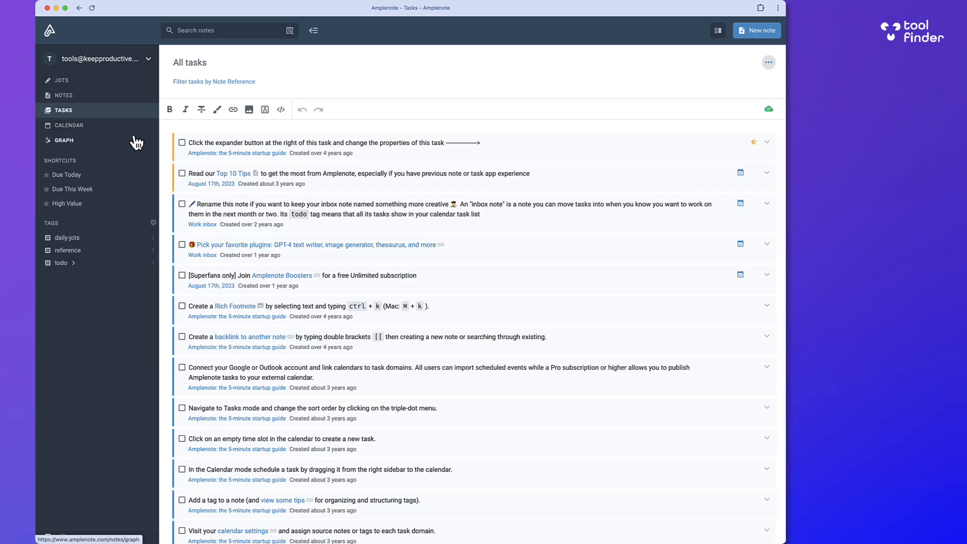
pyautogui.moveTo(240, 214)
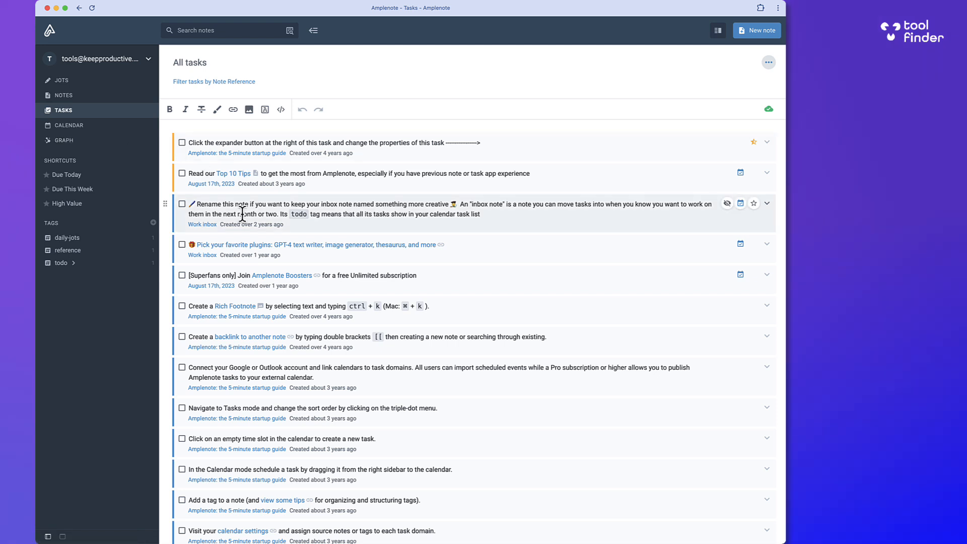
# Step: Expand a task's properties, then return to the Monday, November 11, 2024 calendar
pyautogui.click(767, 142)
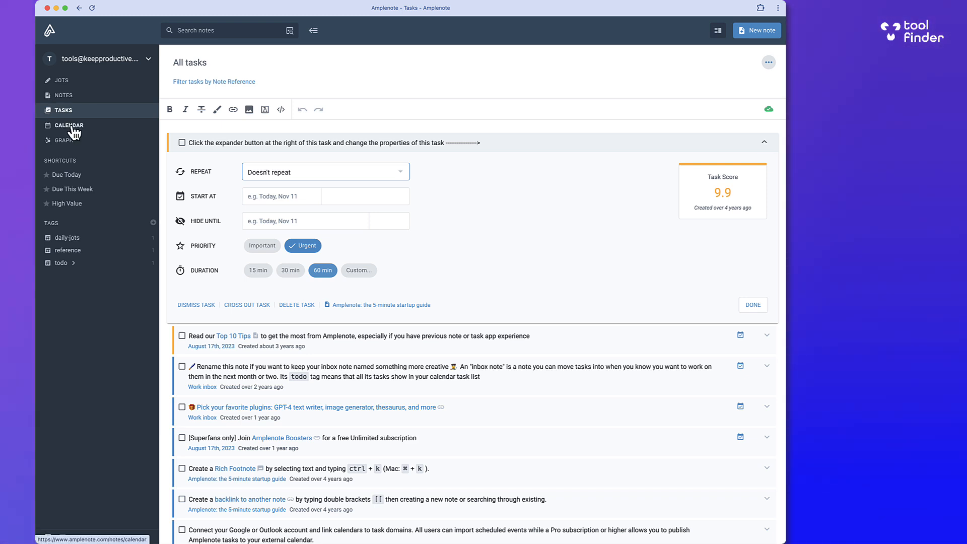
pyautogui.click(69, 124)
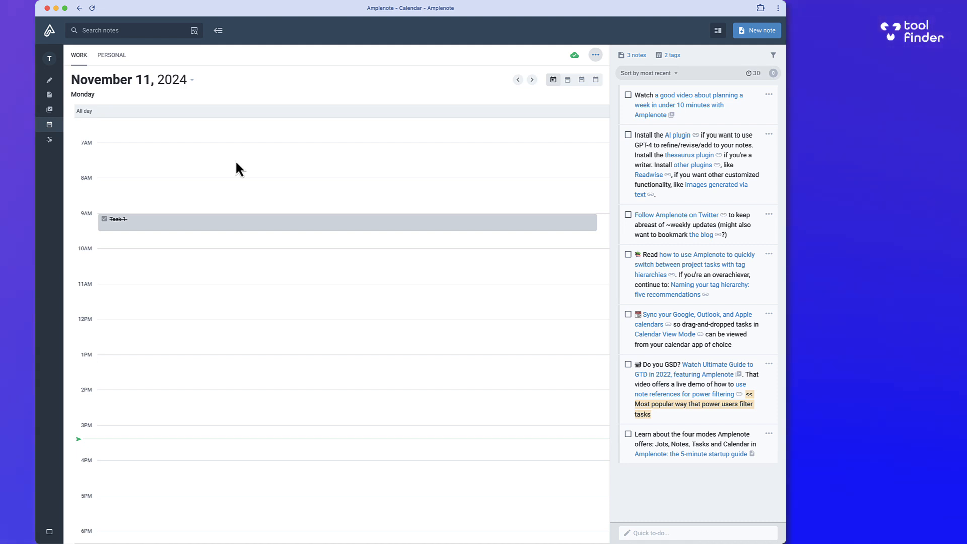
pyautogui.moveTo(258, 140)
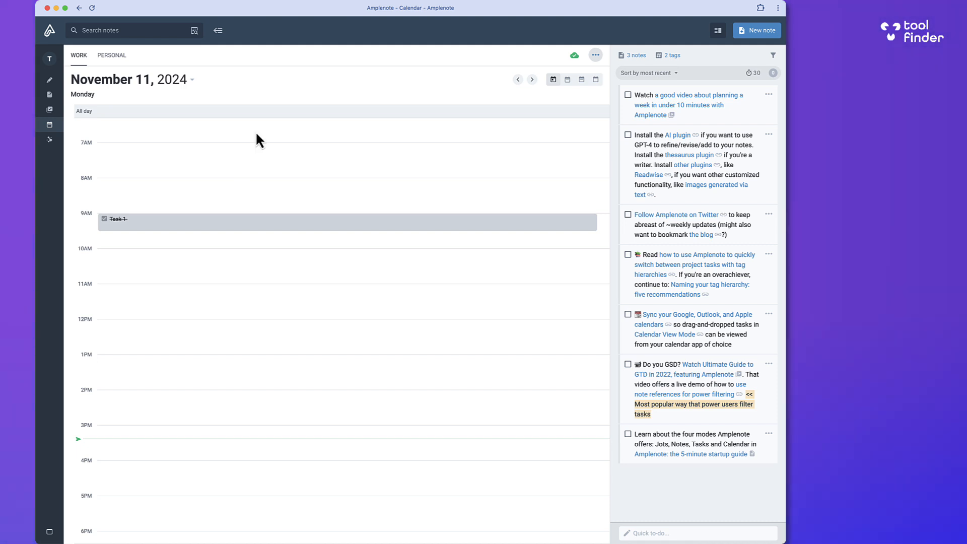
# Step: Inspect and close the calendar's '2 tags' and '3 notes' source lists
pyautogui.click(669, 55)
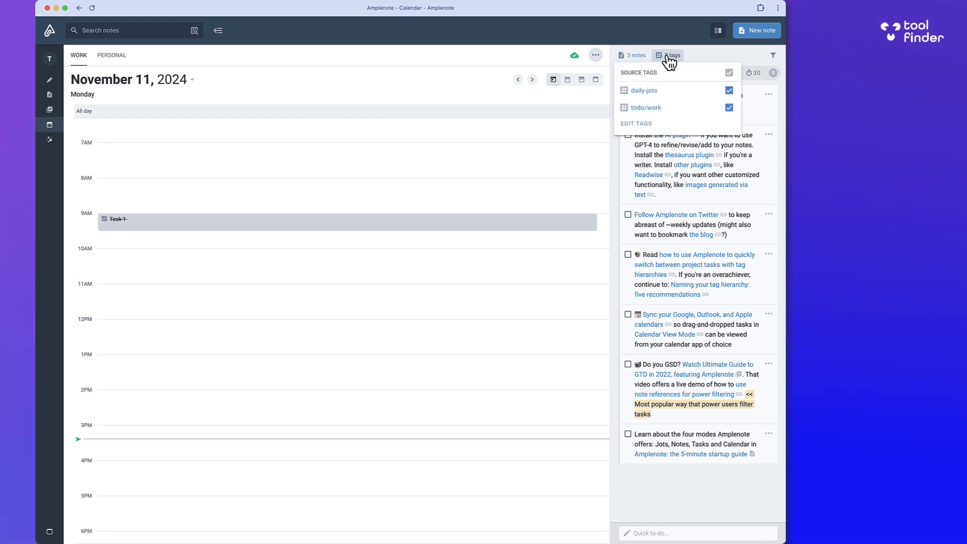
pyautogui.click(631, 55)
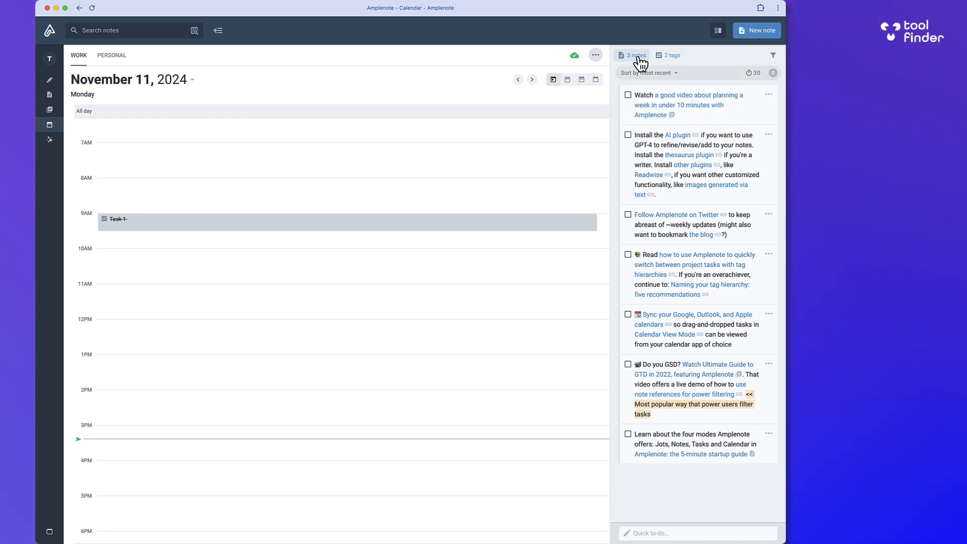
pyautogui.click(634, 55)
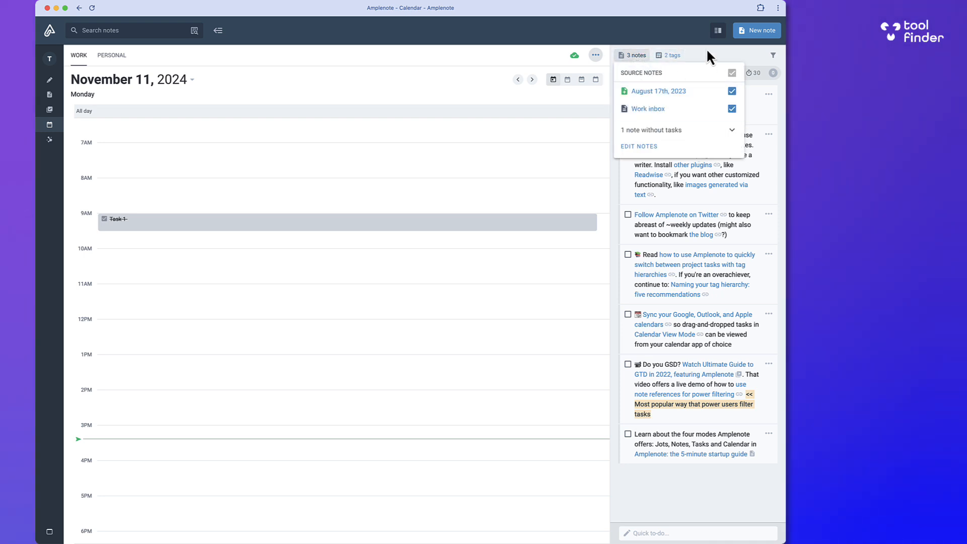
pyautogui.click(772, 55)
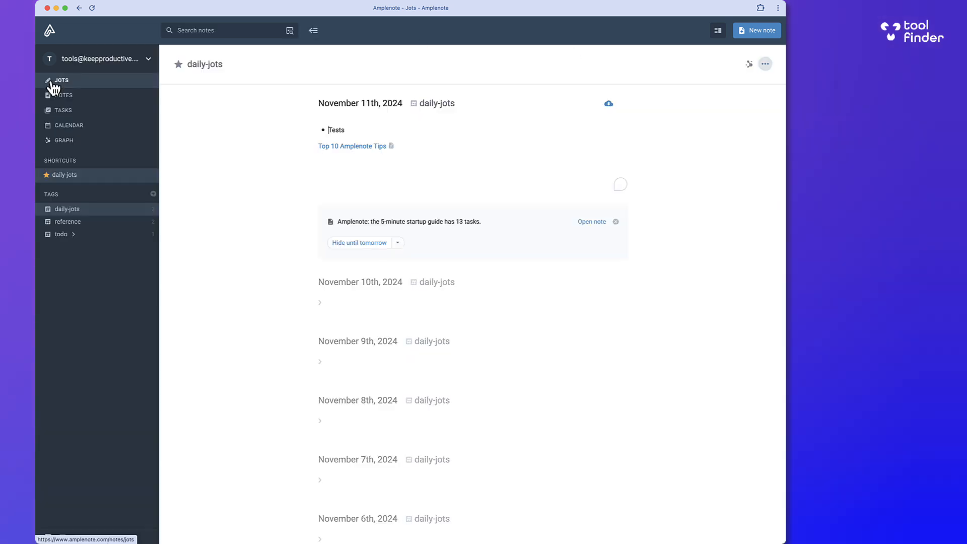
# Step: Open the November 11th, 2024 note, then filter Tool Finder's app directory to iOS
pyautogui.click(764, 63)
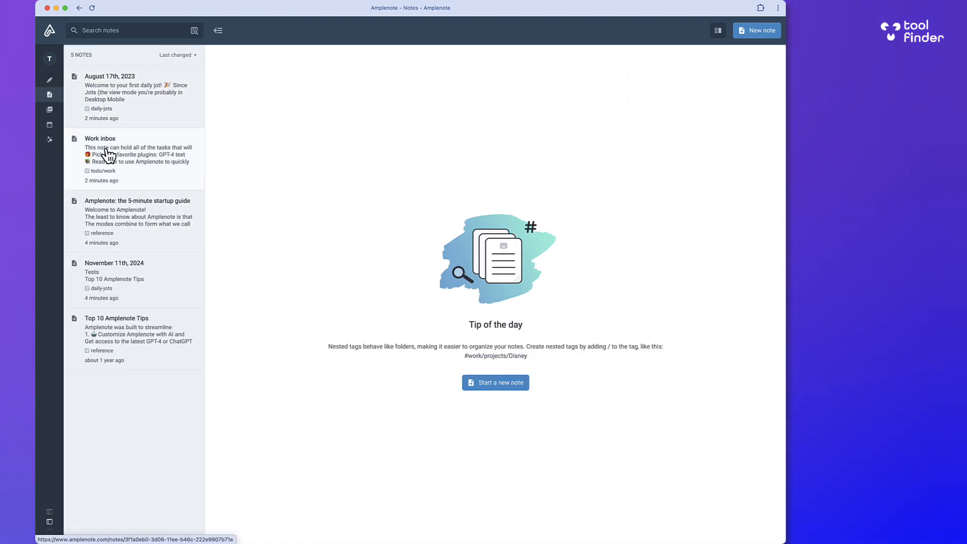
pyautogui.click(111, 154)
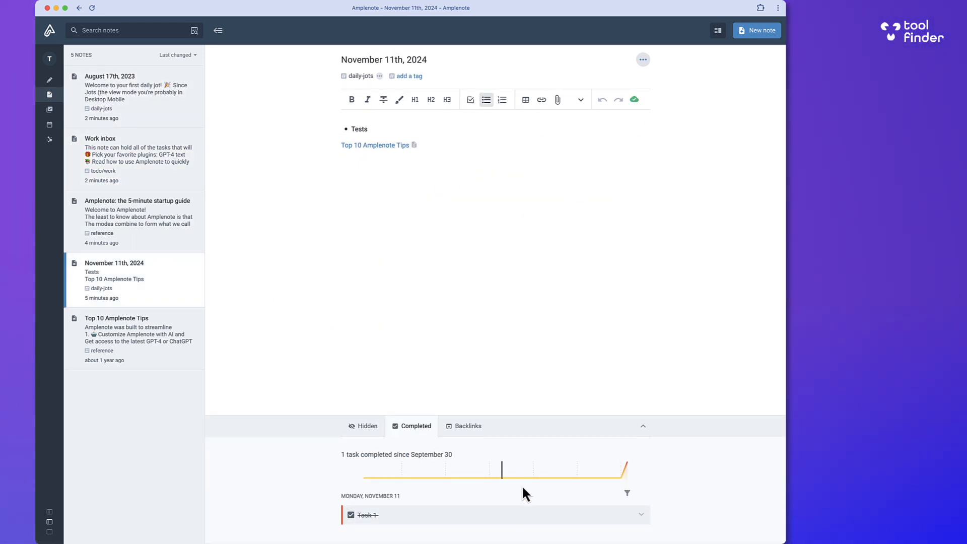
pyautogui.moveTo(628, 477)
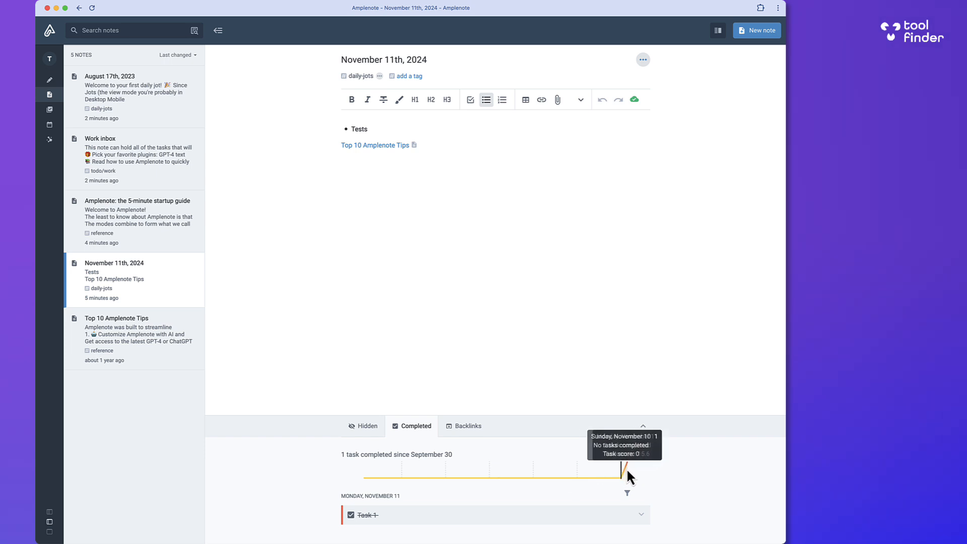
pyautogui.moveTo(628, 111)
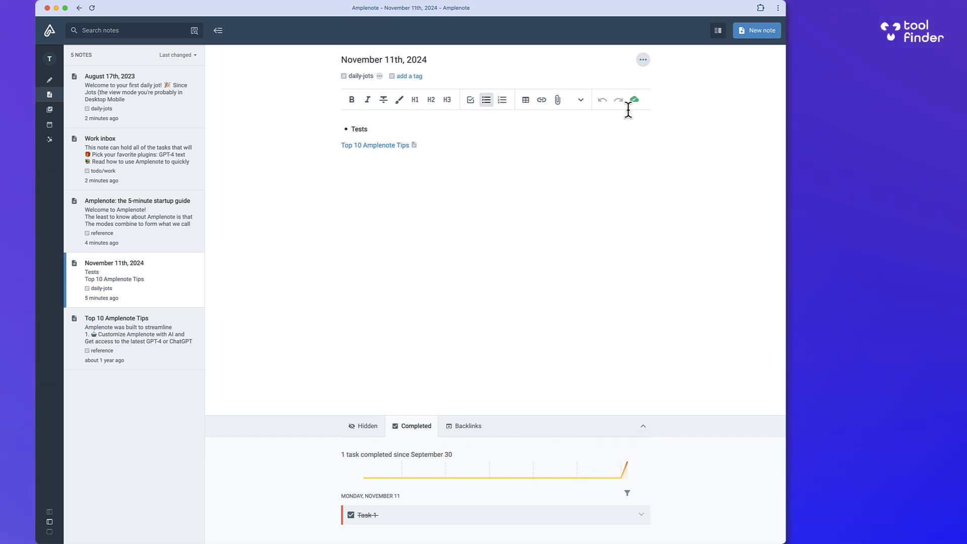
pyautogui.click(757, 30)
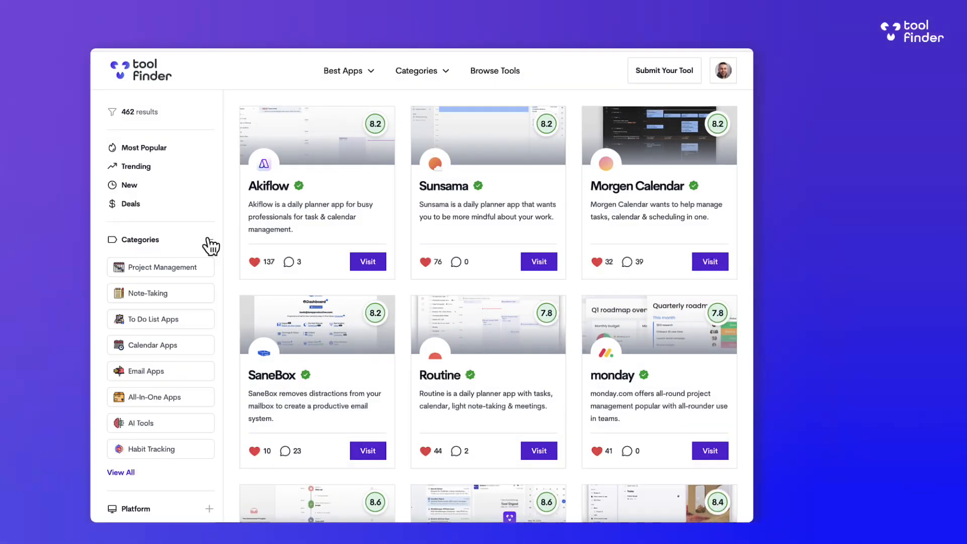
pyautogui.click(160, 329)
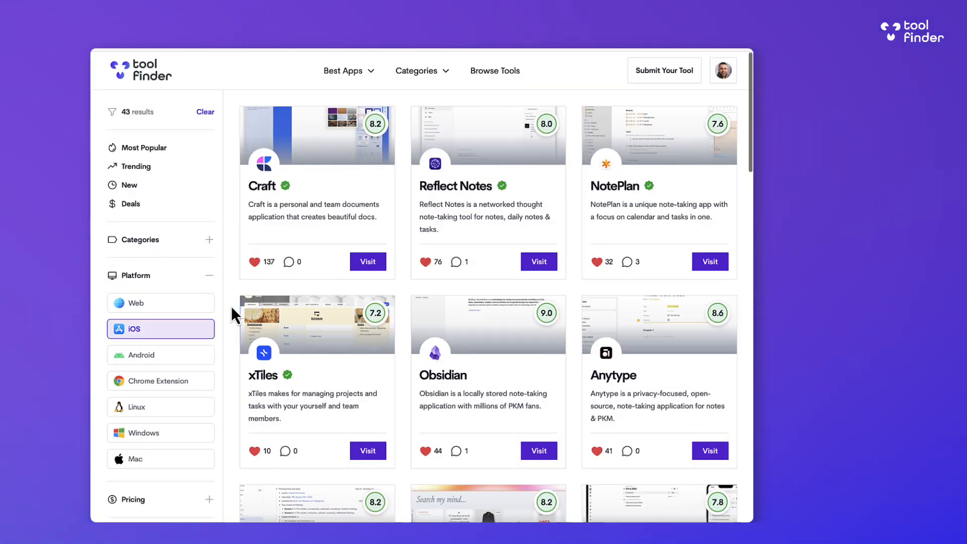